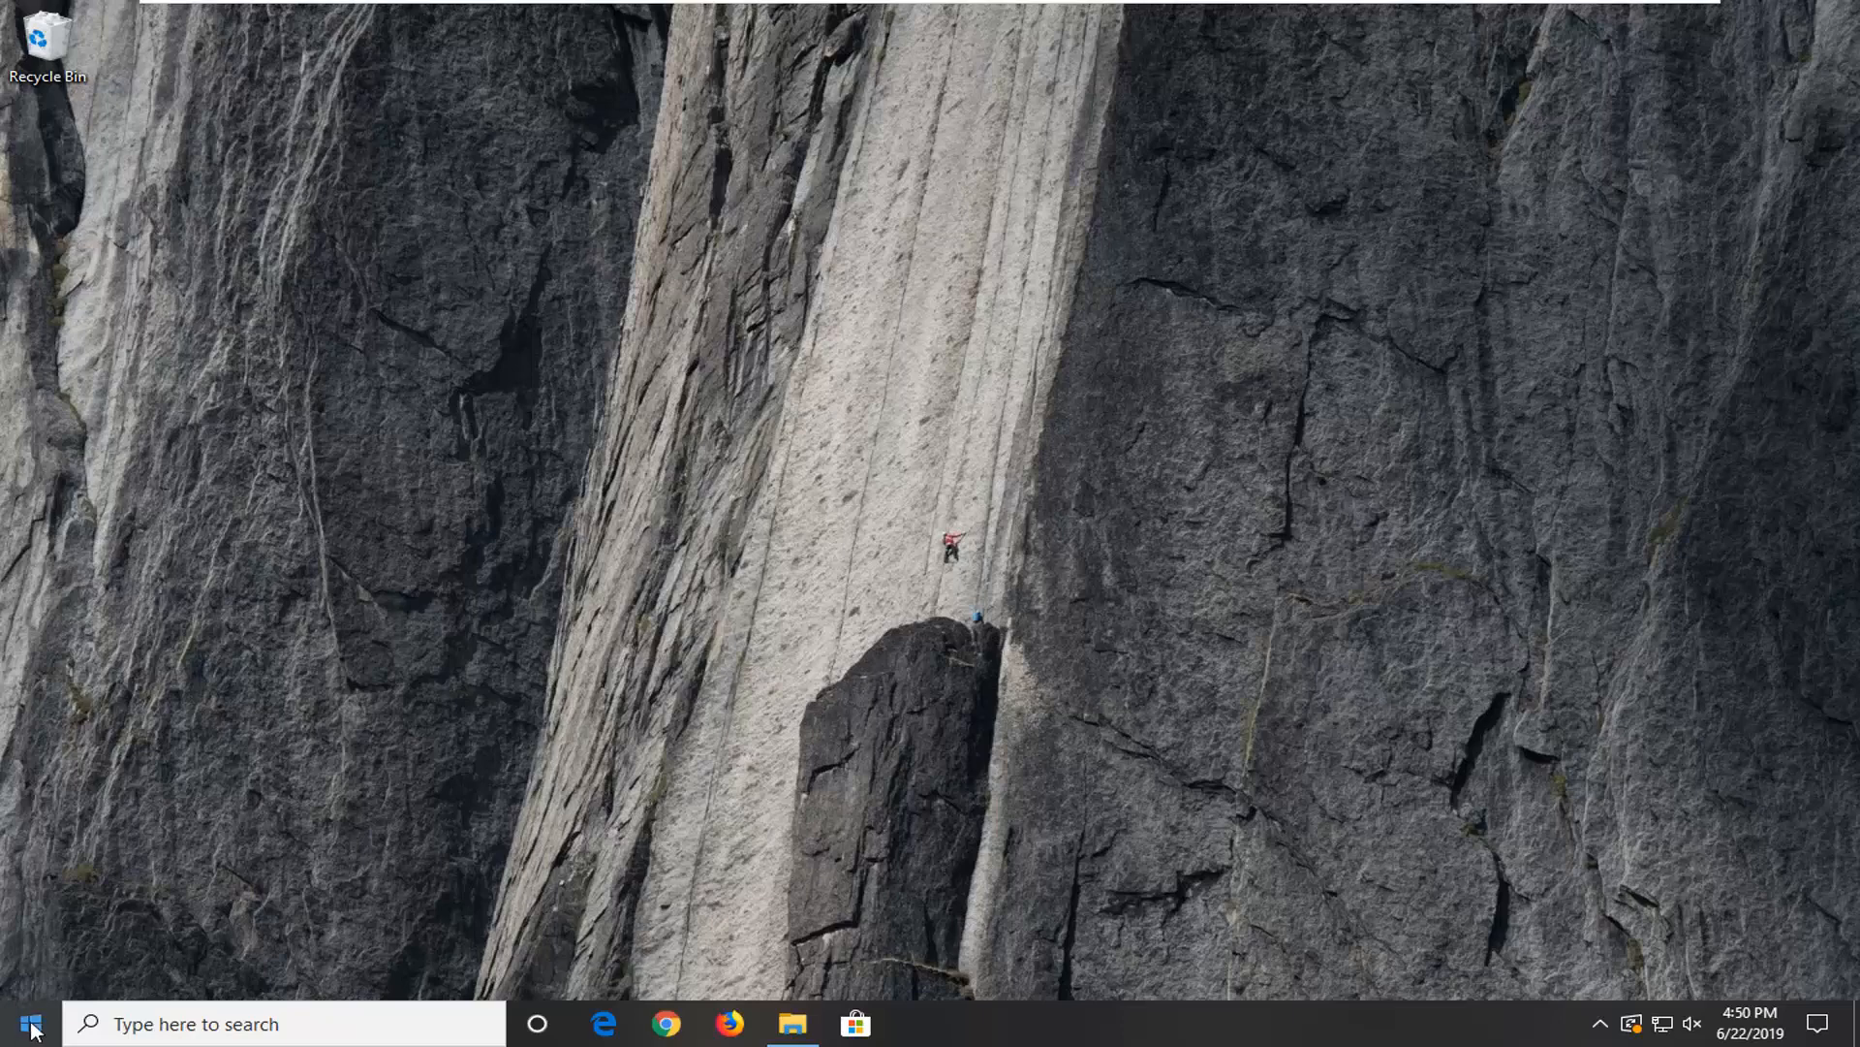
Step: Search the Start menu for "device manager" to bring up Device Manager as best match
{"action": "type", "text": "d"}
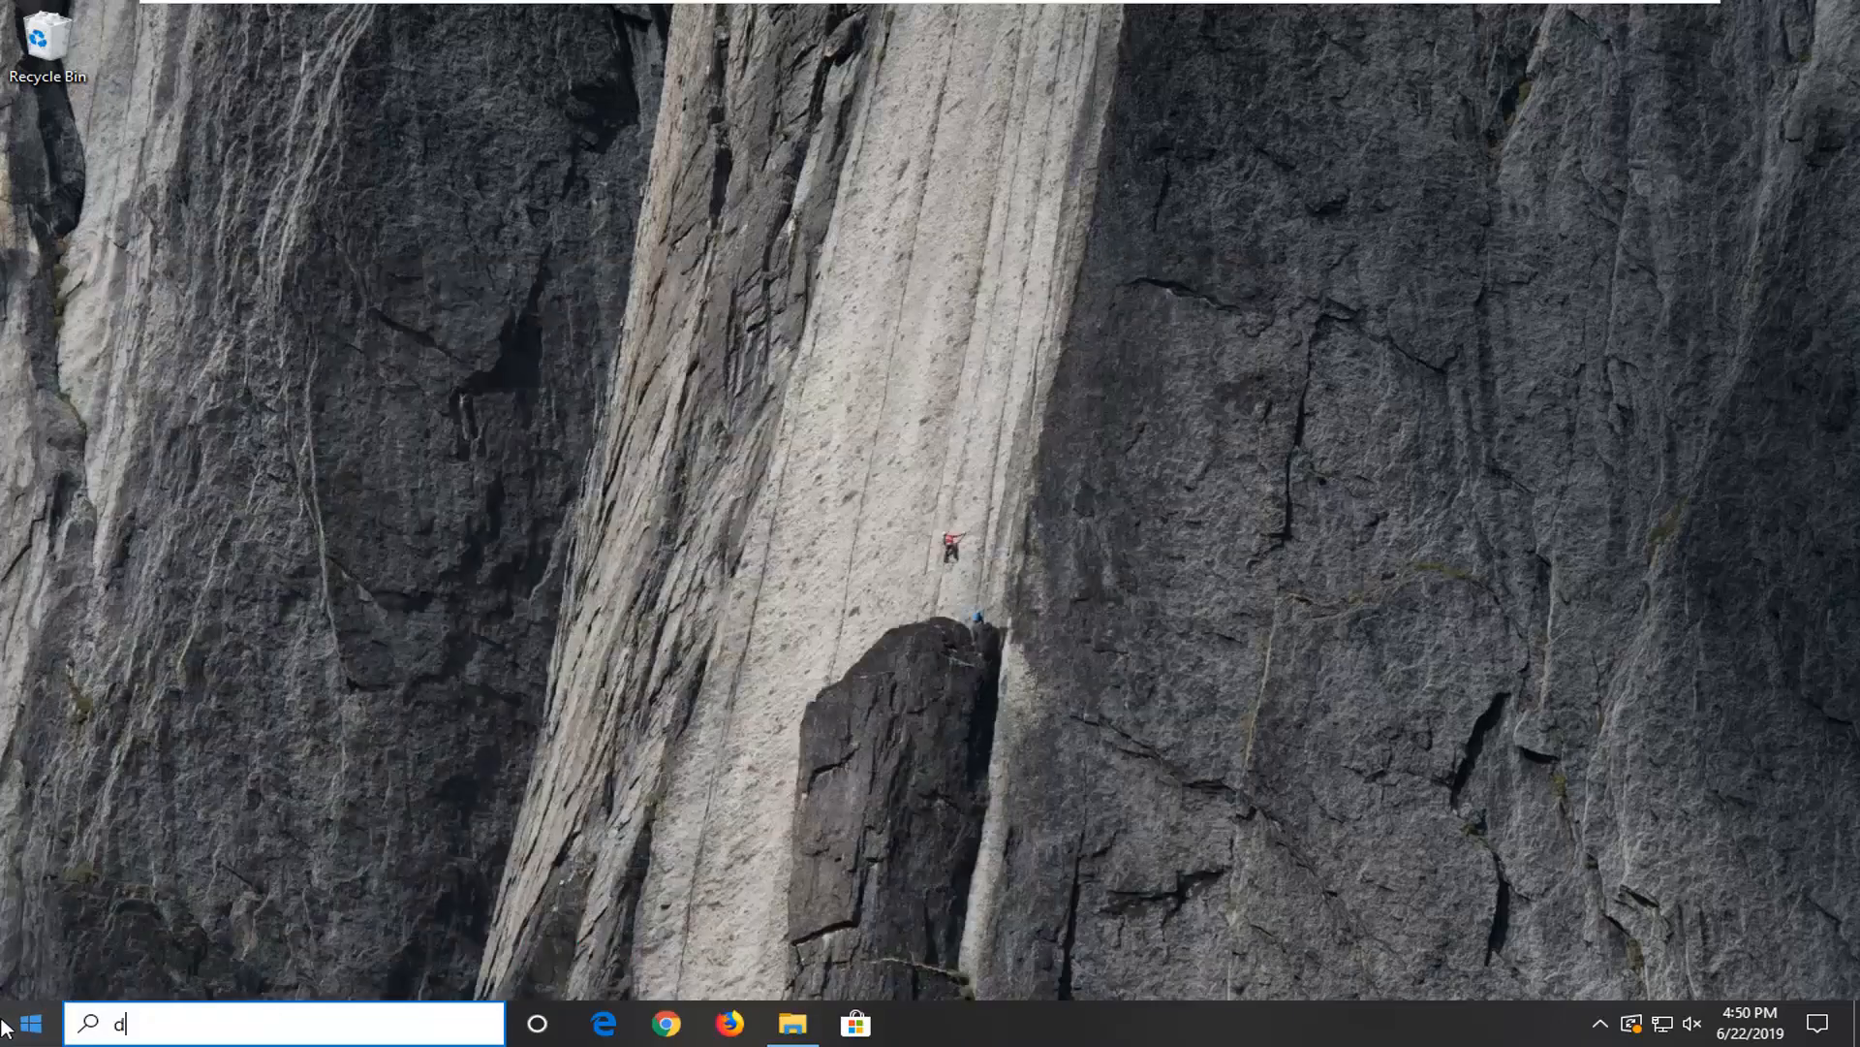
{"action": "type", "text": "evice manager"}
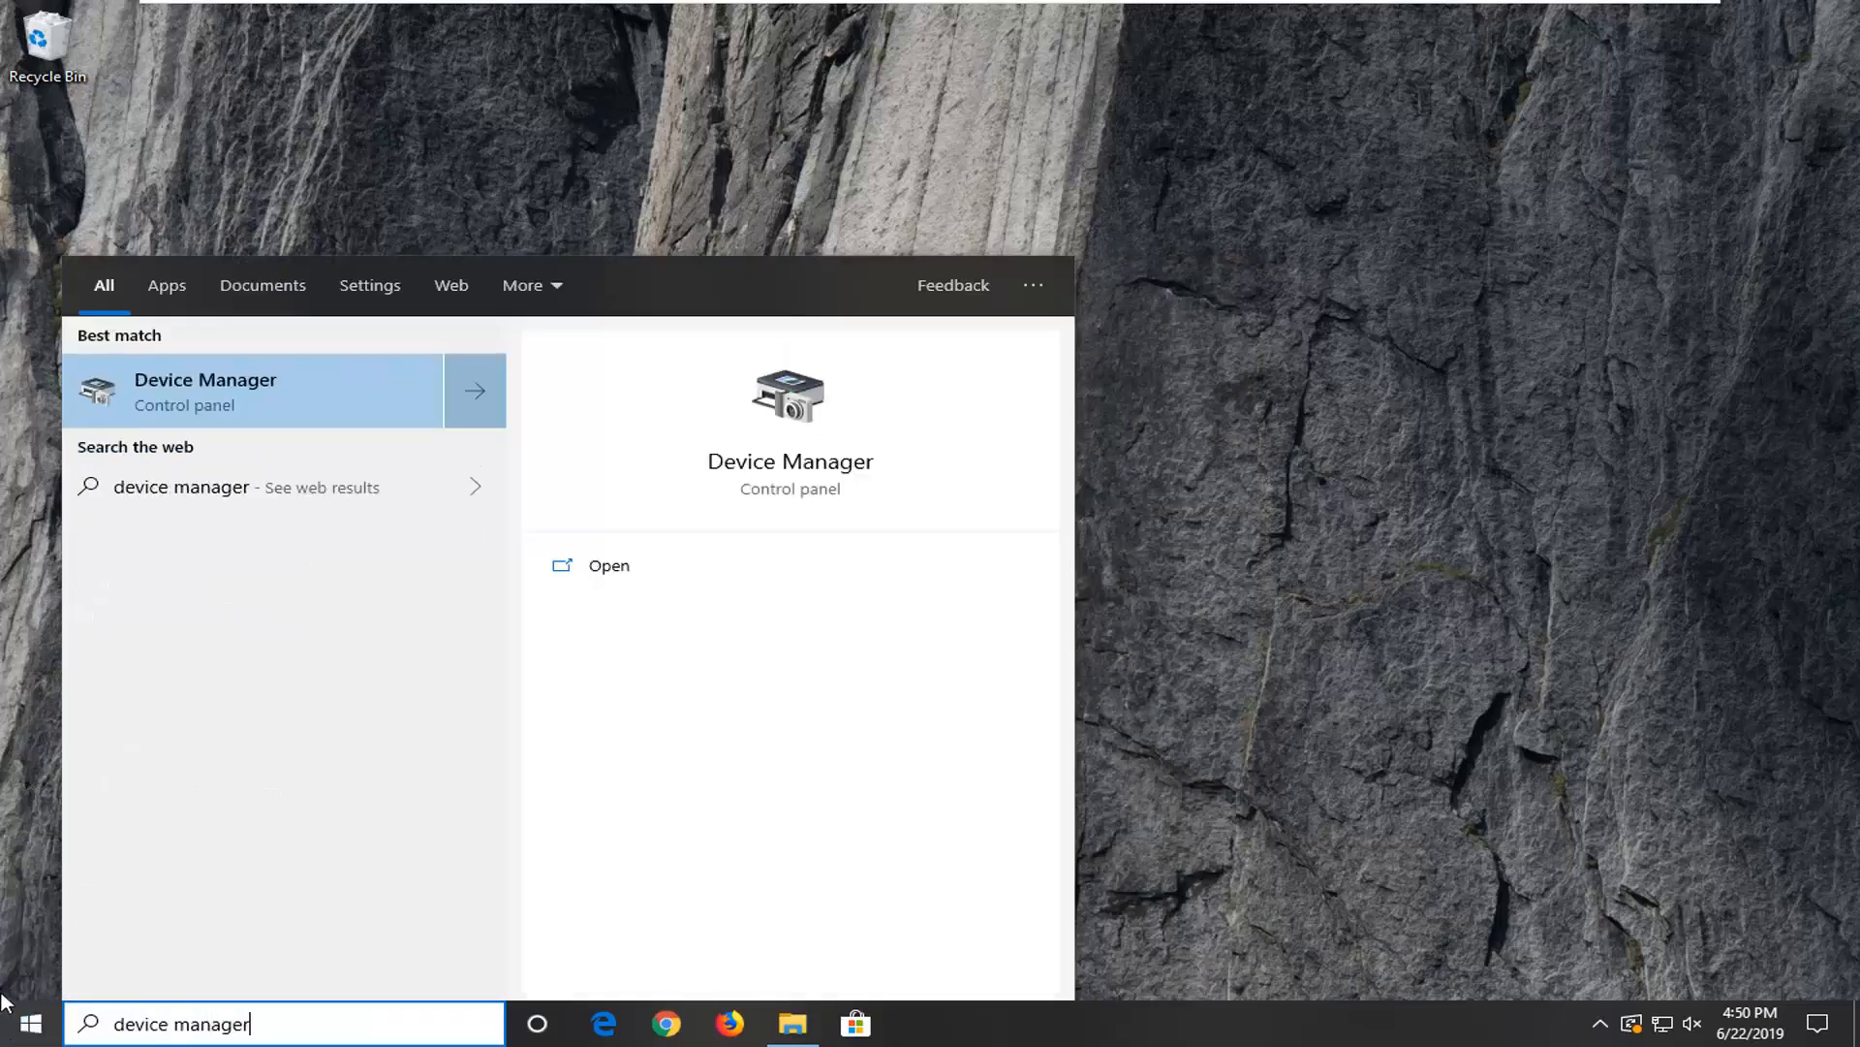
{"action": "mouse_move", "coordinate": [295, 405]}
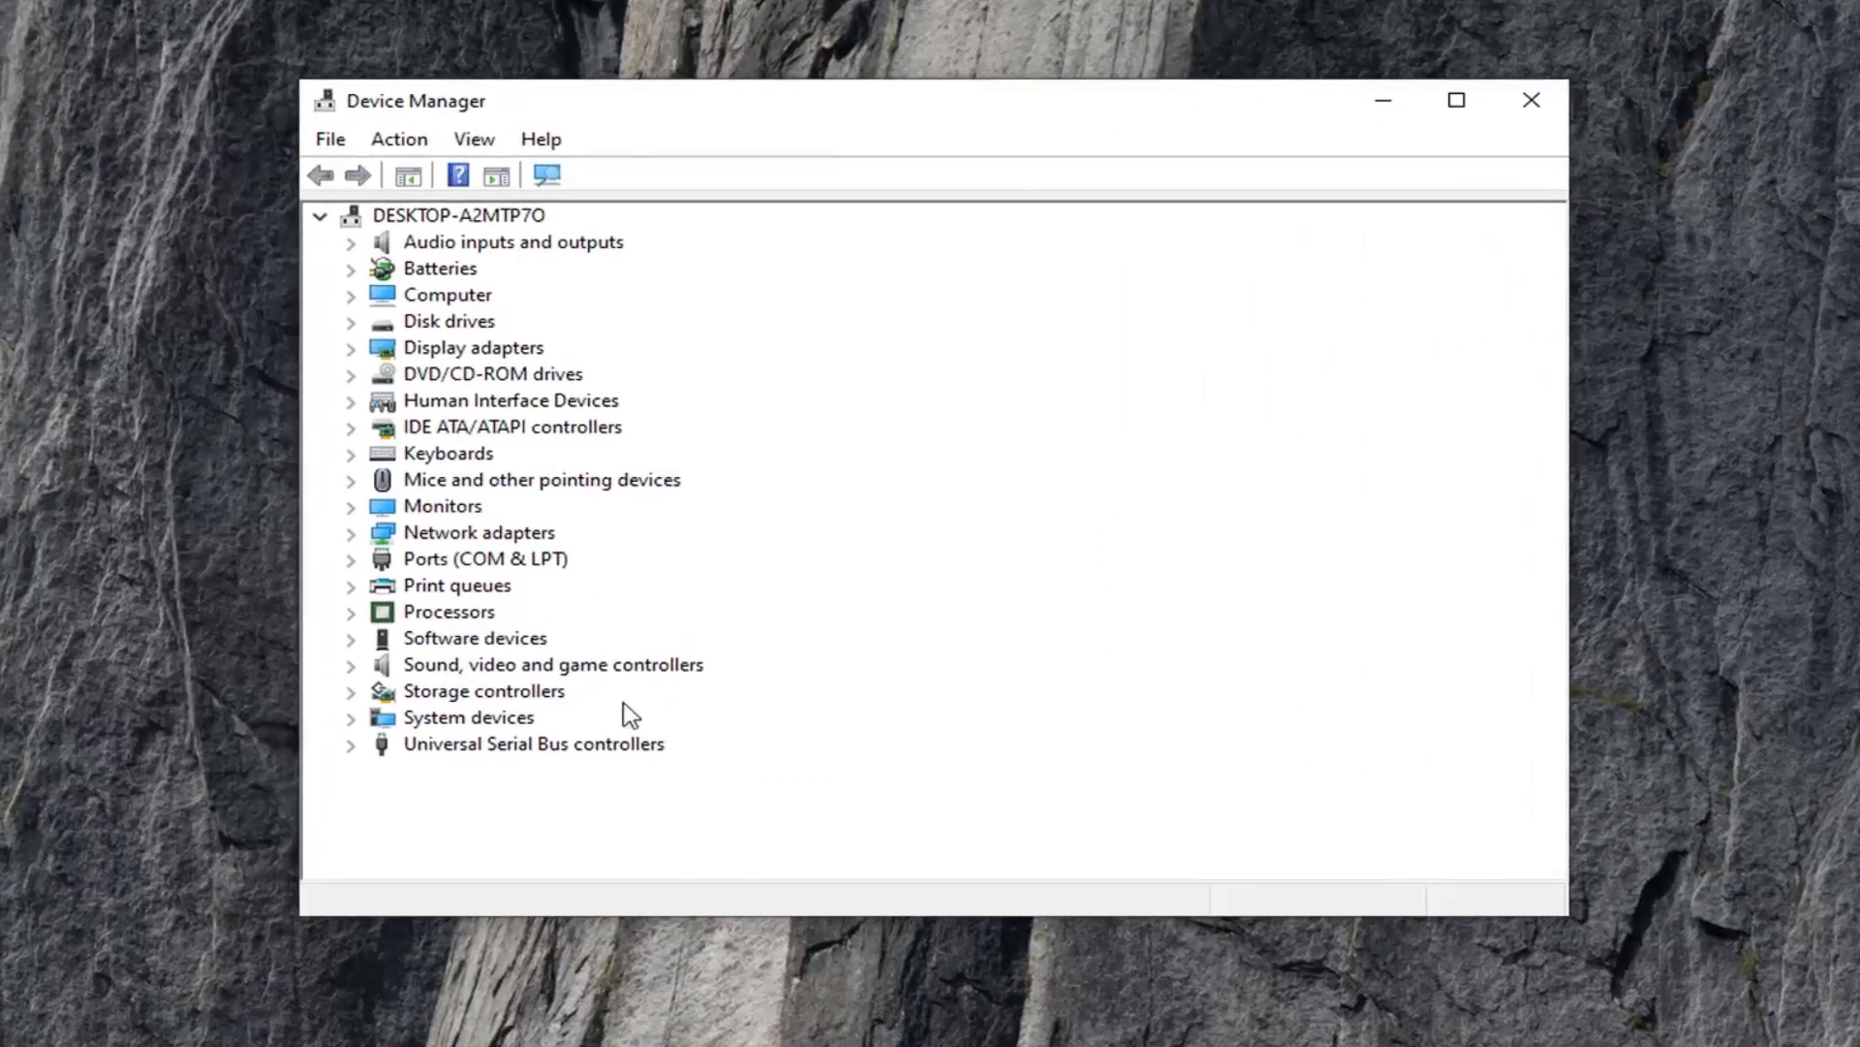
Step: Expand Universal Serial Bus controllers and bring up the context menu for the first Generic USB Hub
{"action": "left_click", "coordinate": [533, 742]}
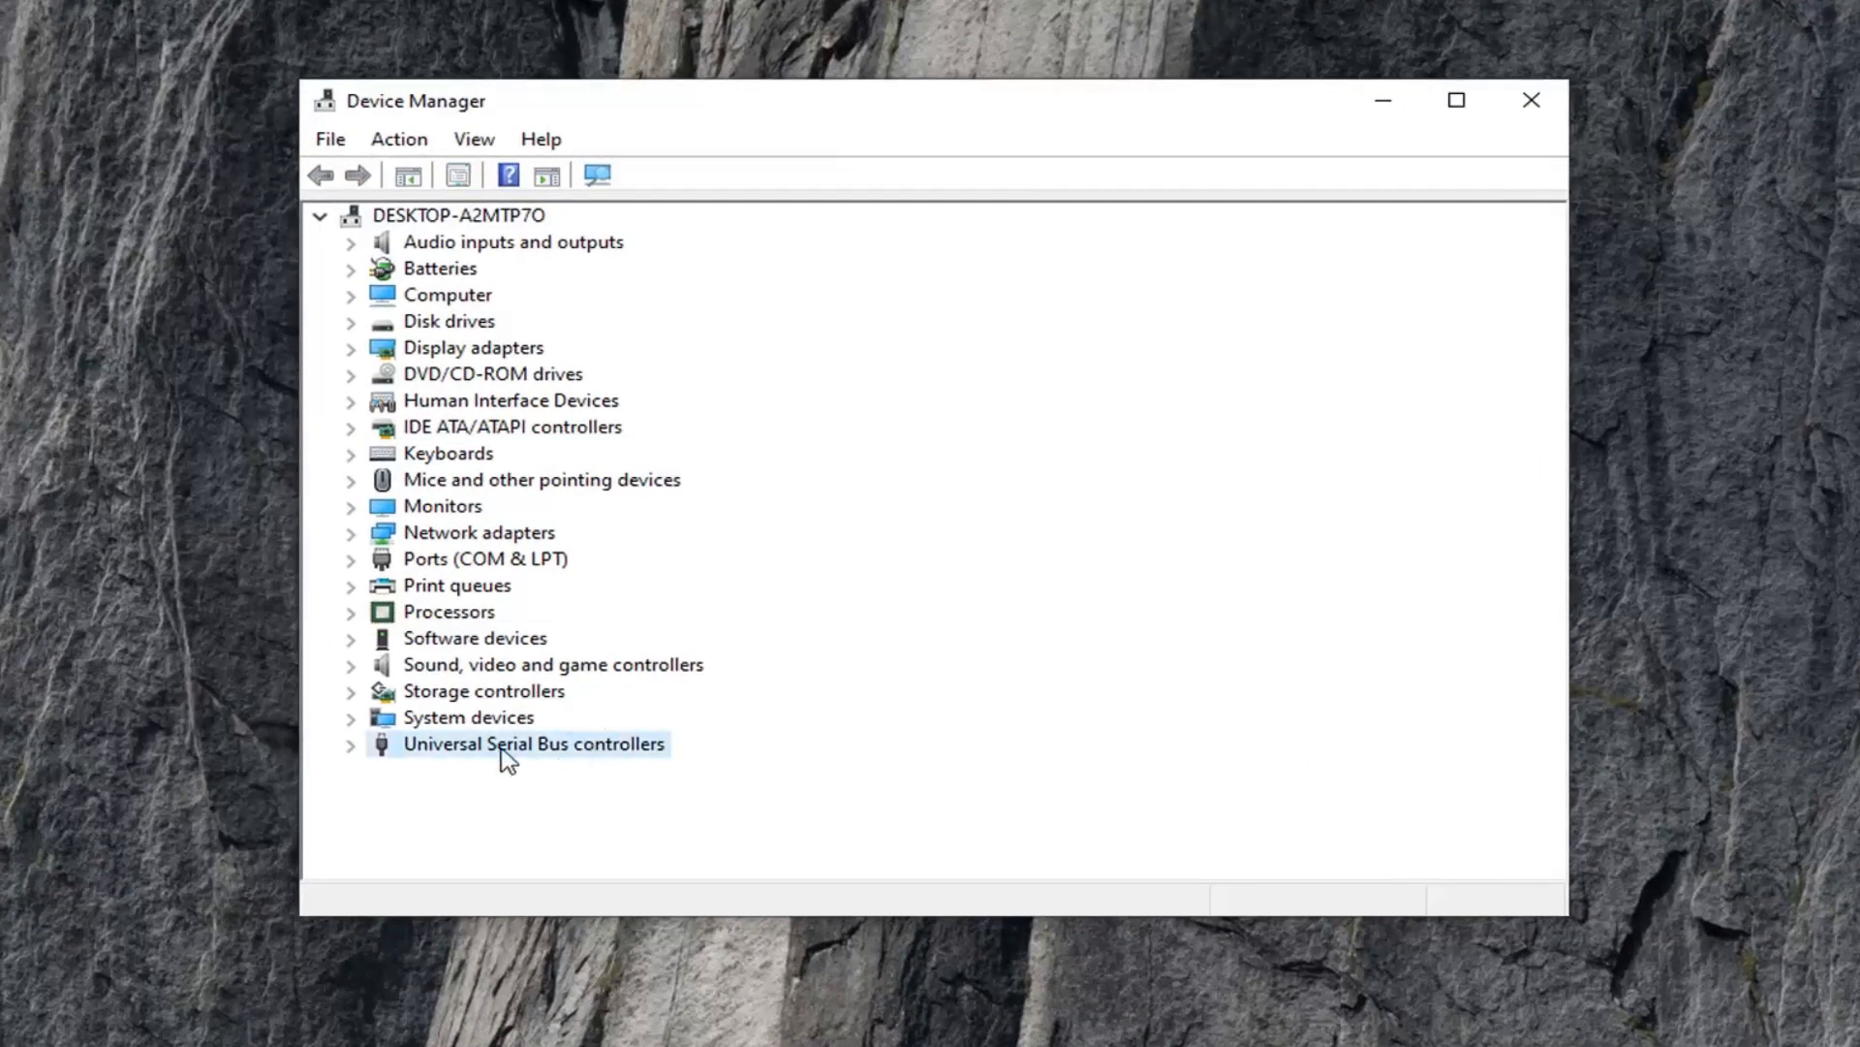
{"action": "left_click", "coordinate": [351, 744]}
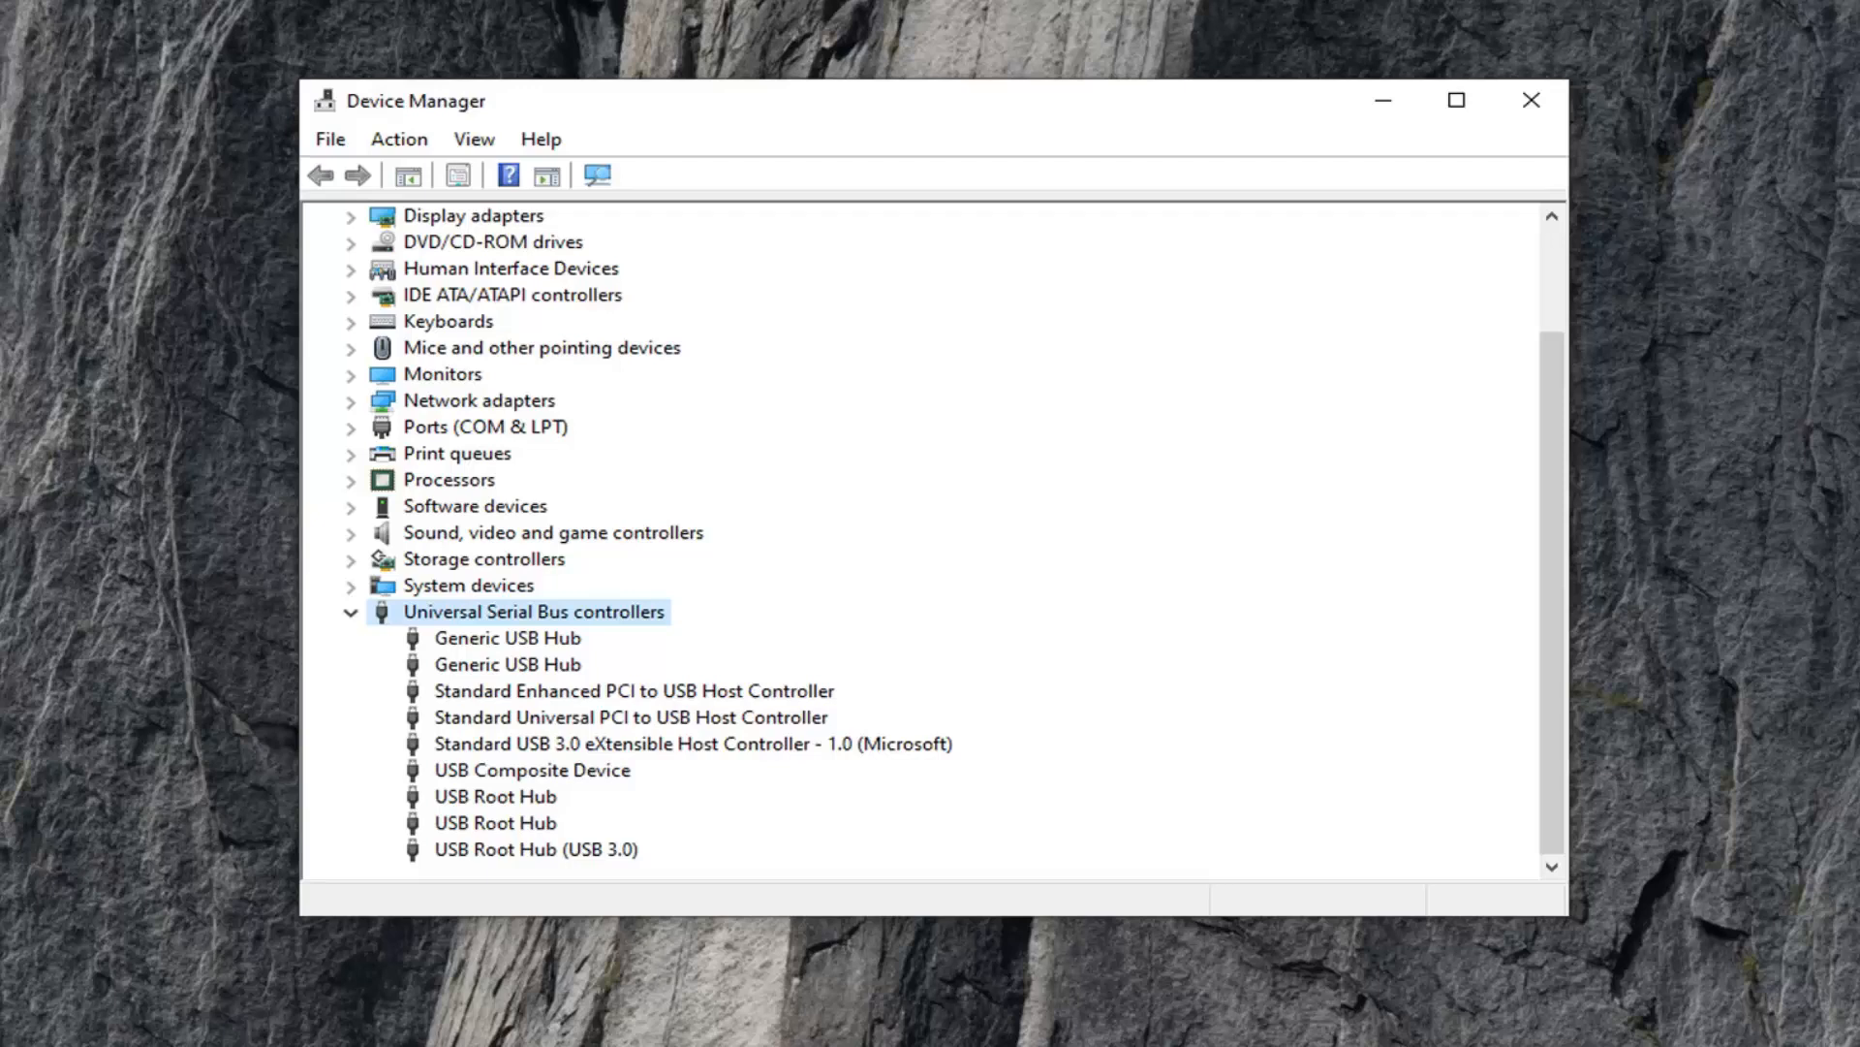
{"action": "mouse_move", "coordinate": [1149, 738]}
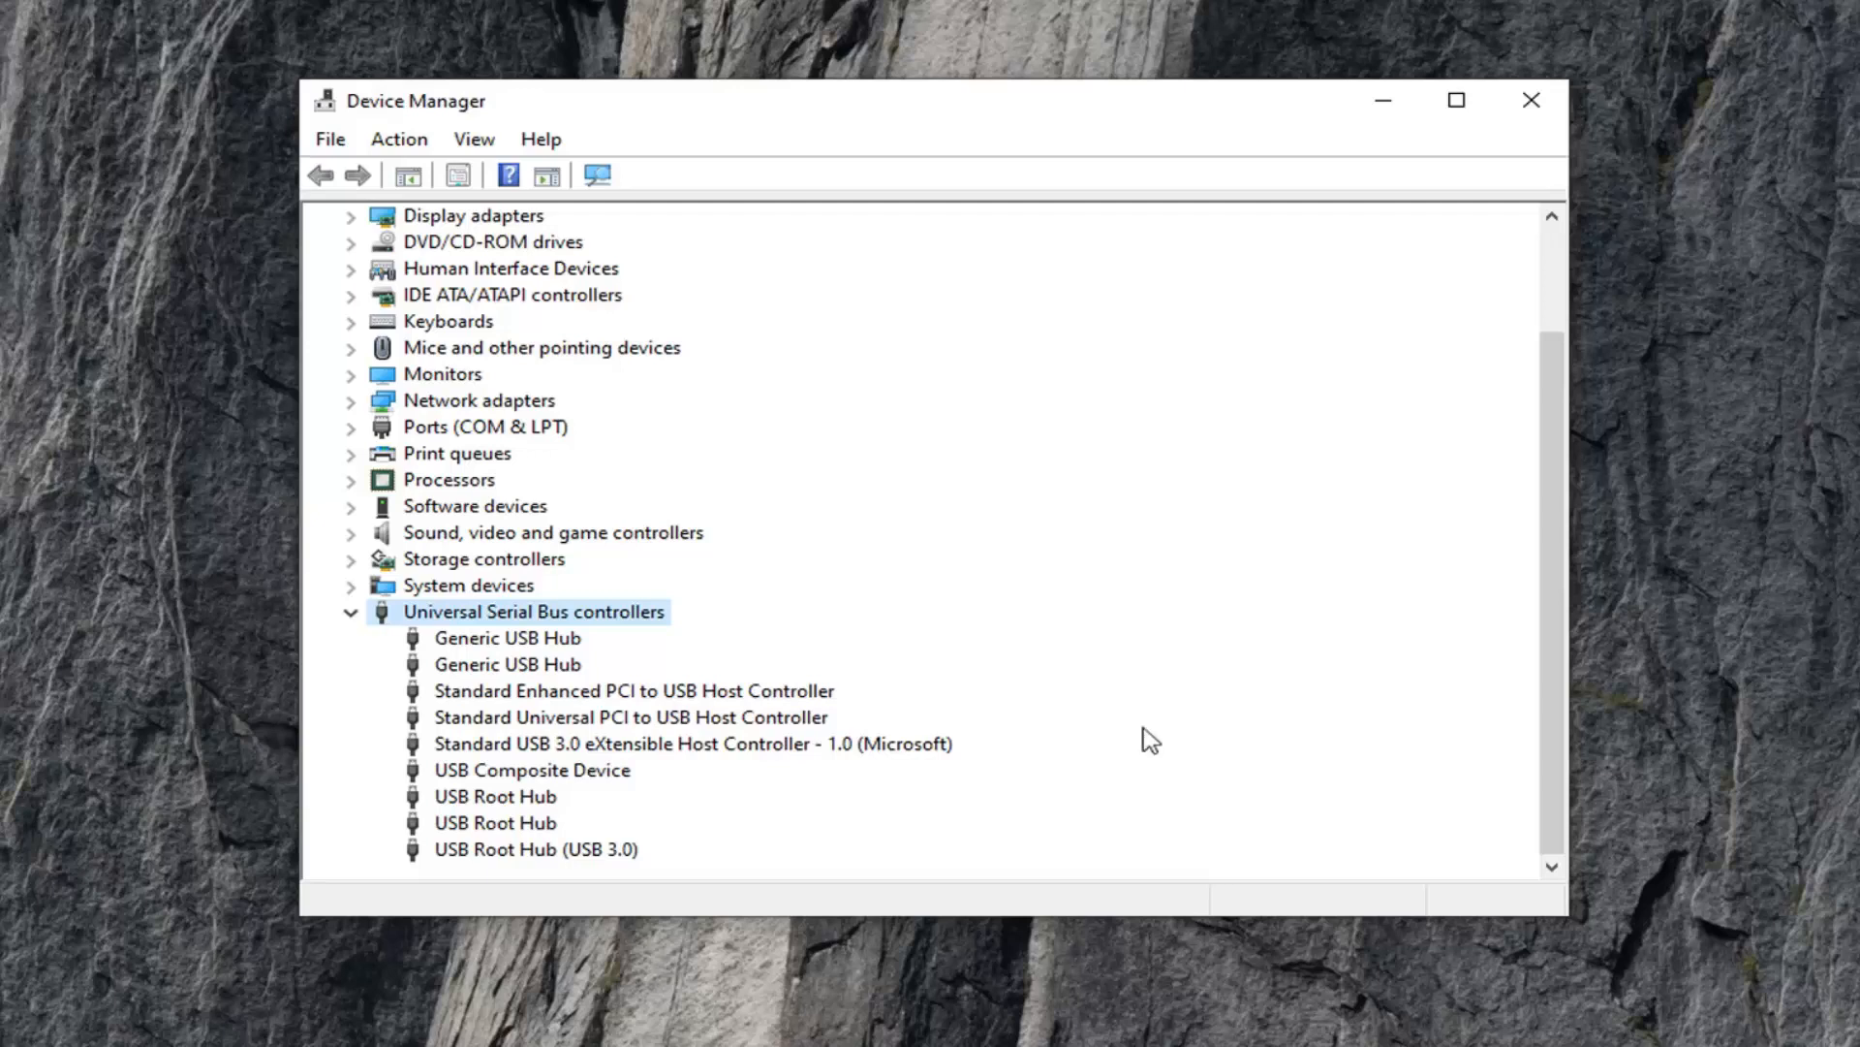
{"action": "left_click", "coordinate": [494, 796]}
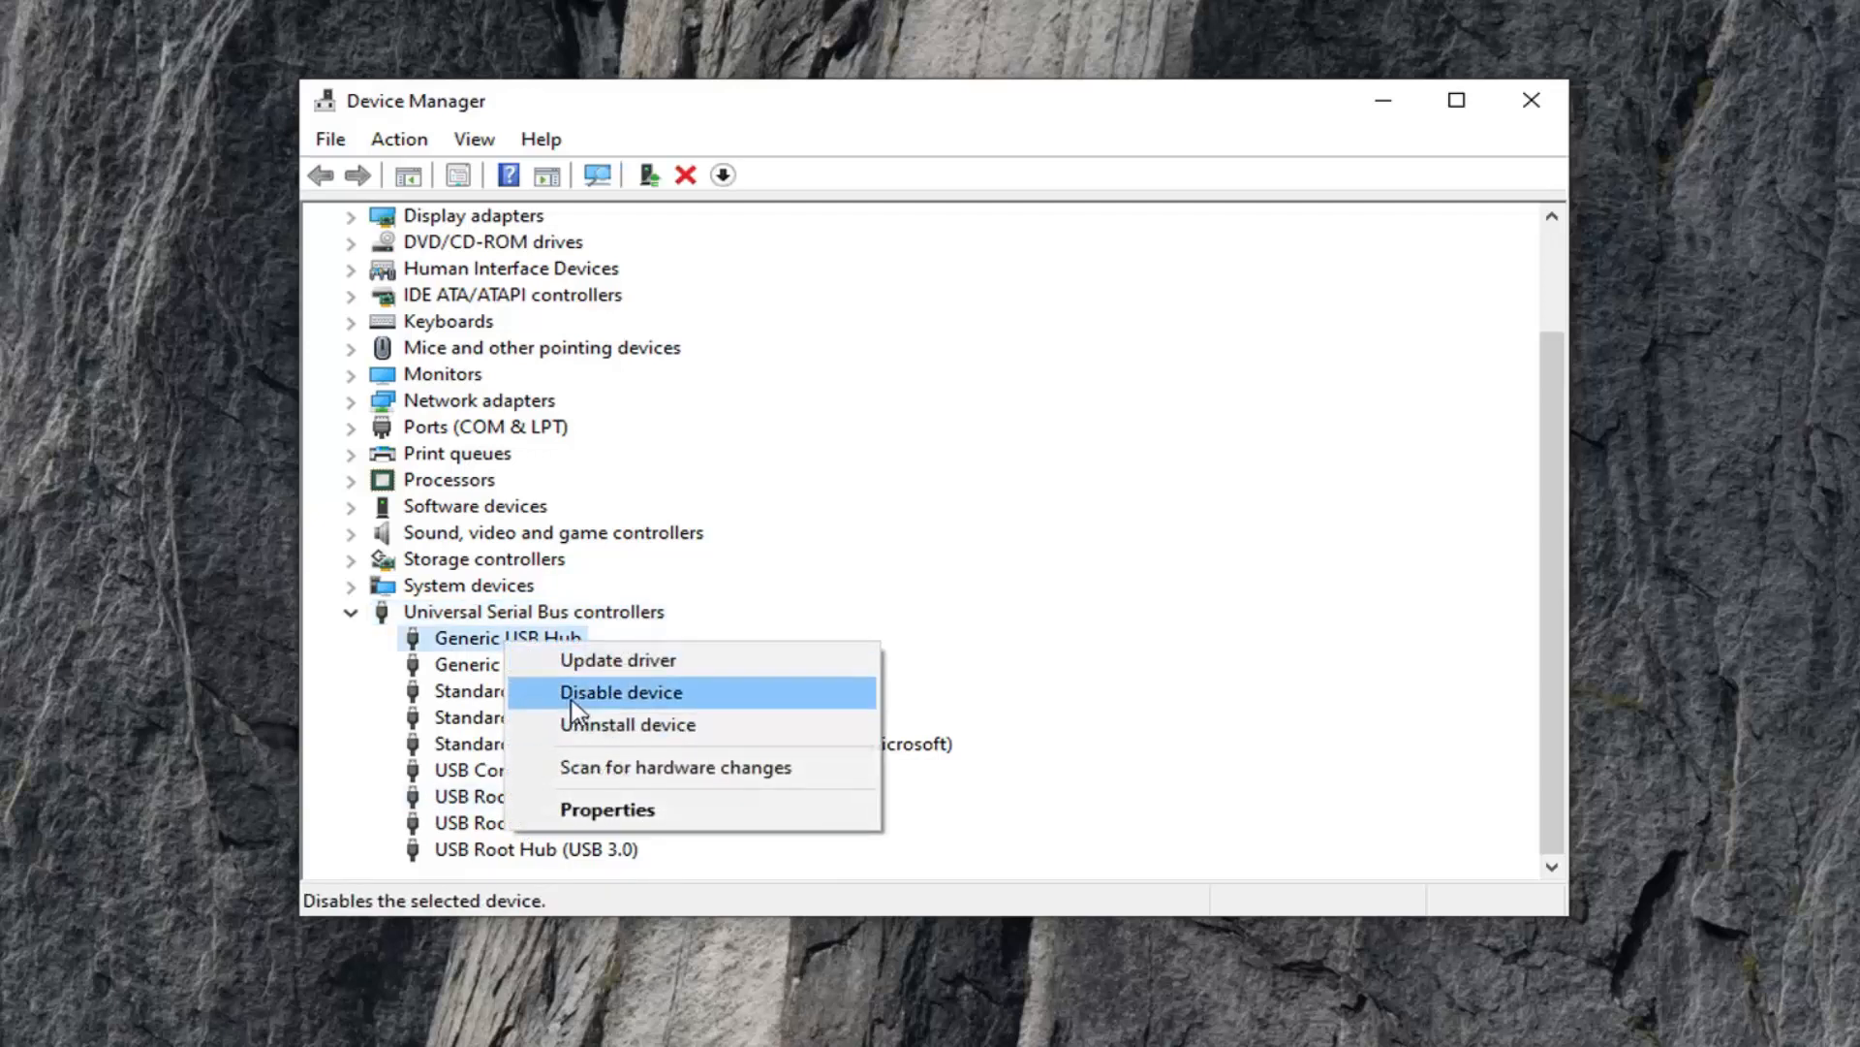
Step: Uninstall the first Generic USB Hub and confirm, leaving one Generic USB Hub listed
{"action": "left_click", "coordinate": [628, 722]}
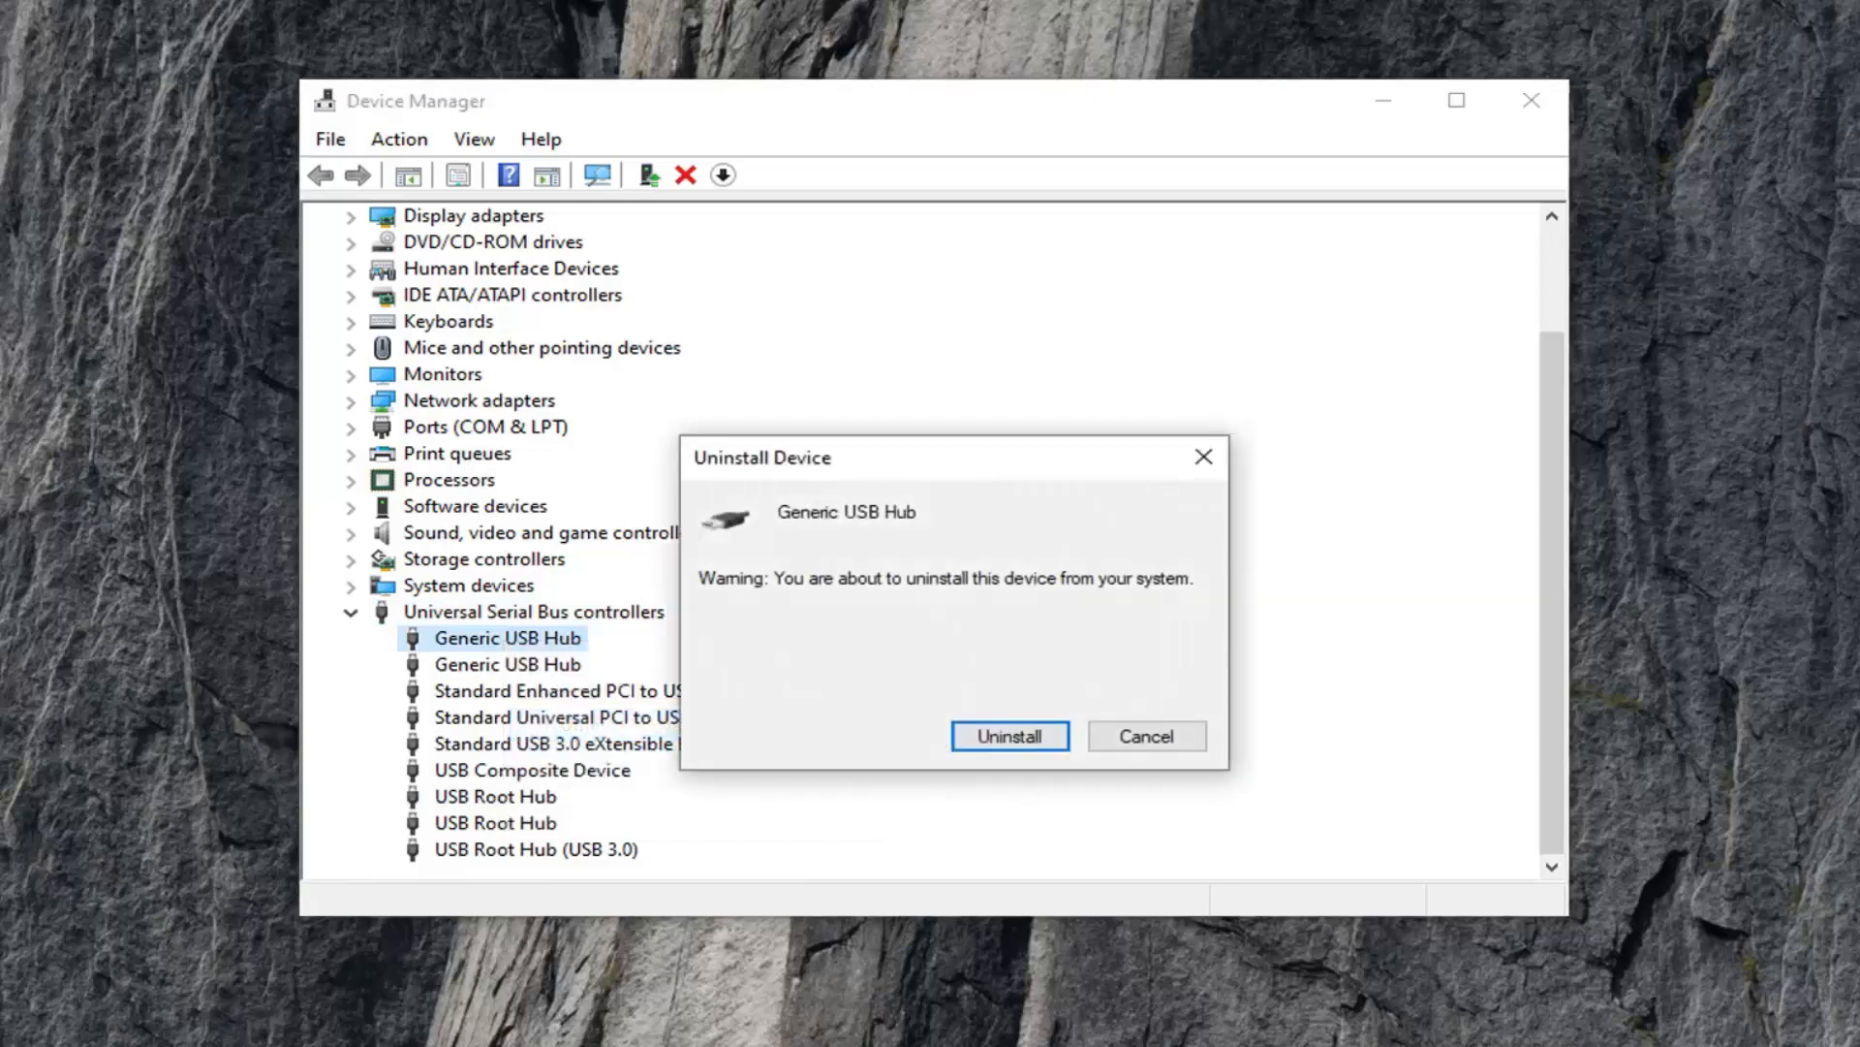
{"action": "left_click", "coordinate": [1007, 734]}
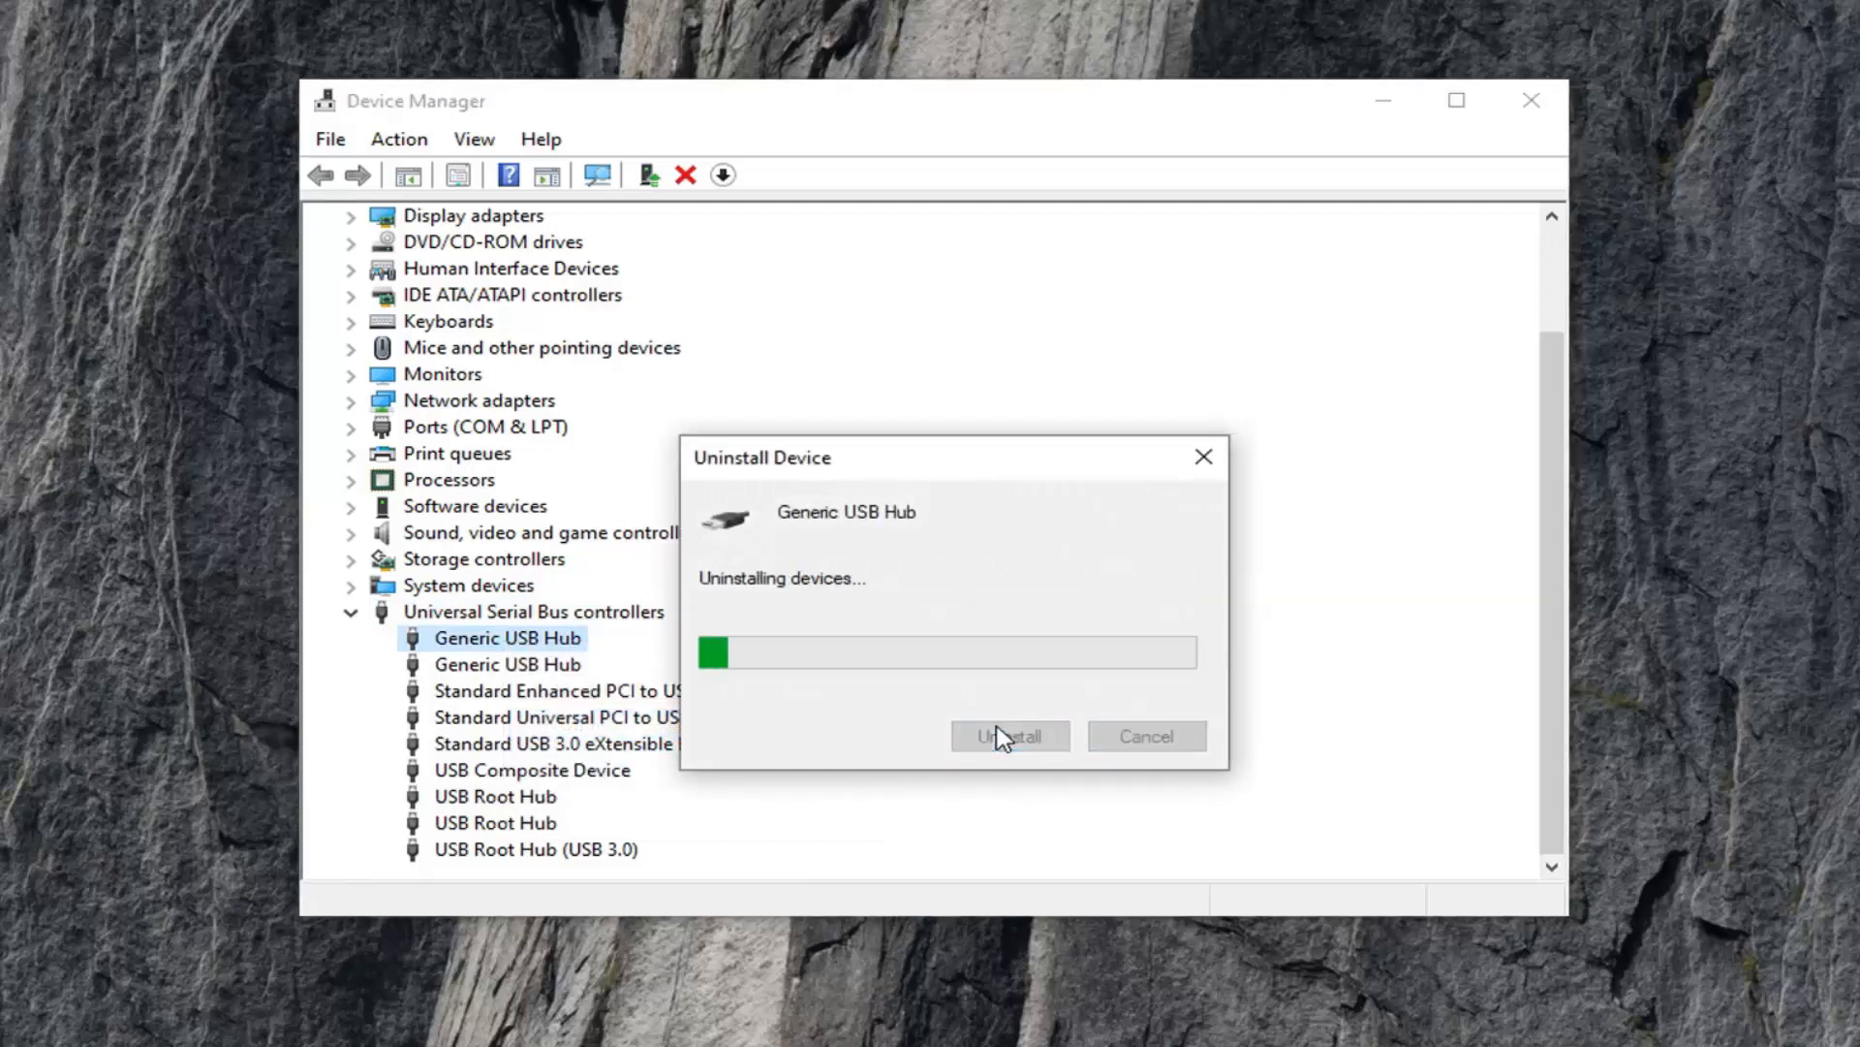
{"action": "left_click", "coordinate": [1008, 735]}
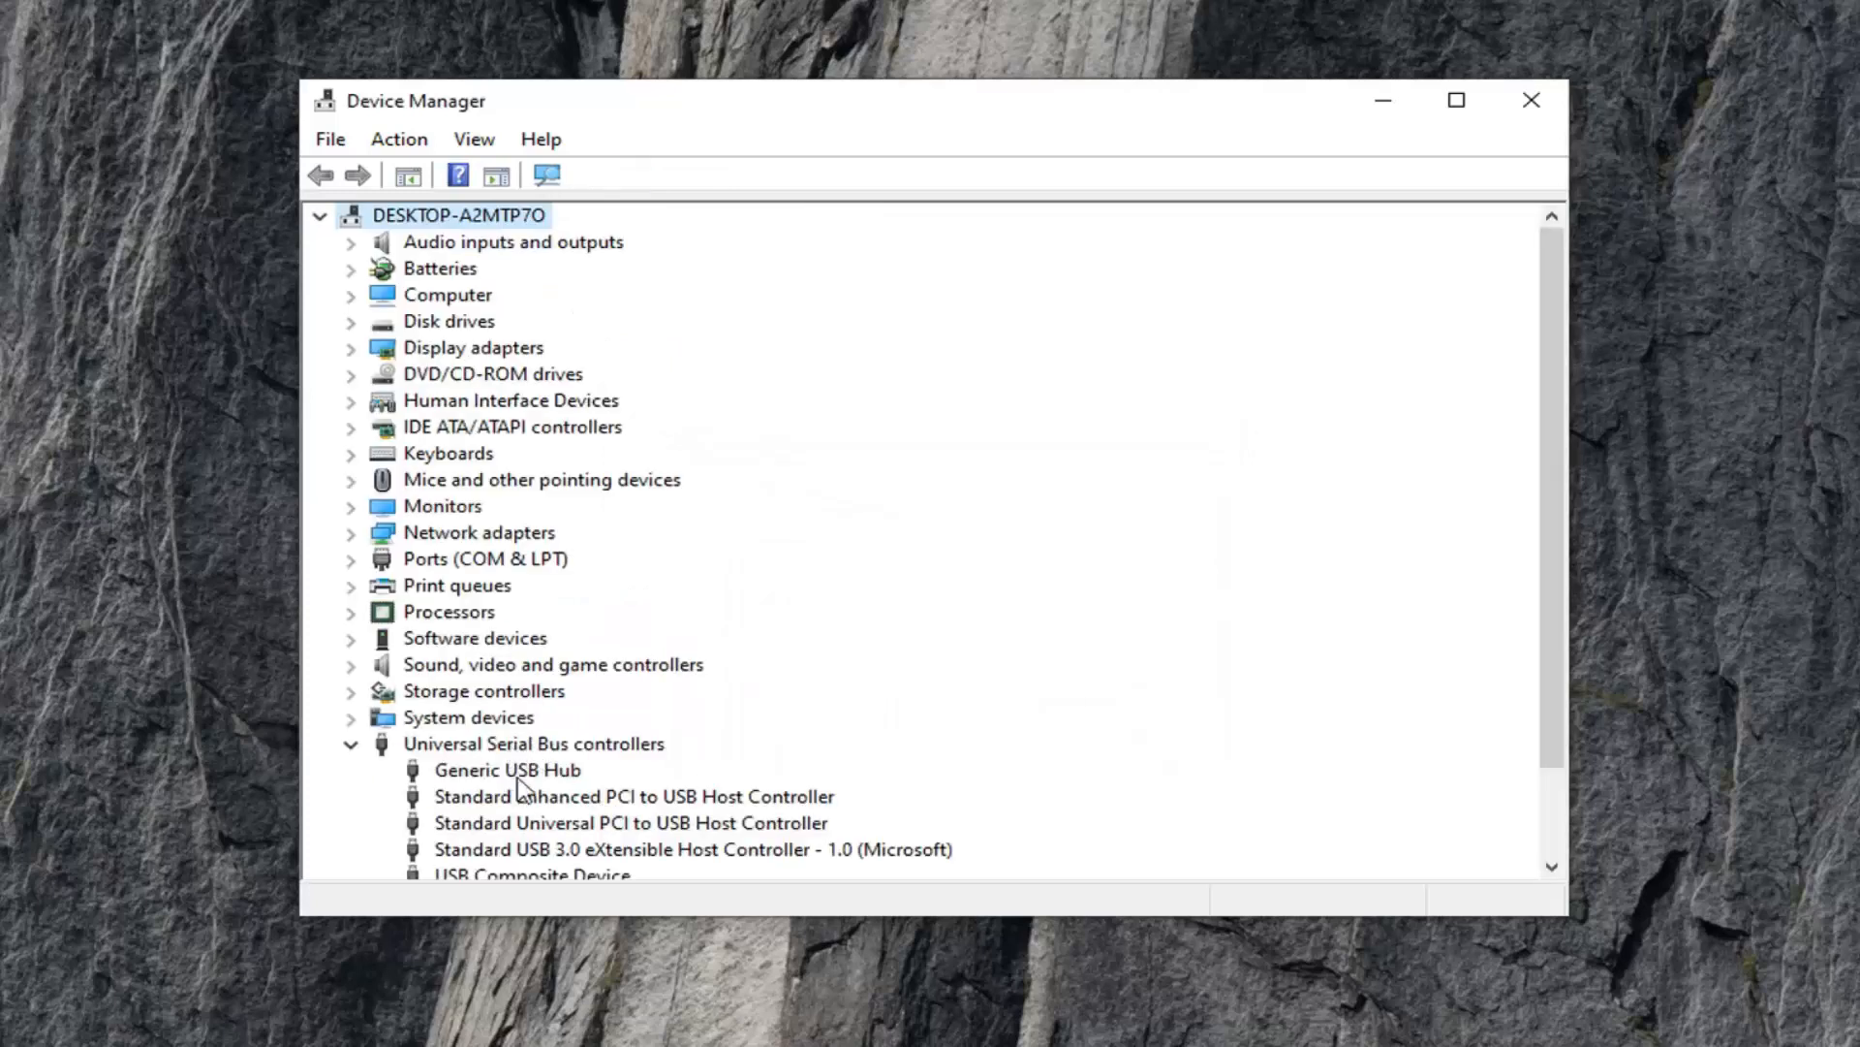
Step: Review the USB Composite Device entry, then close Device Manager back to the desktop
{"action": "scroll", "scroll_direction": "down", "scroll_amount": 3}
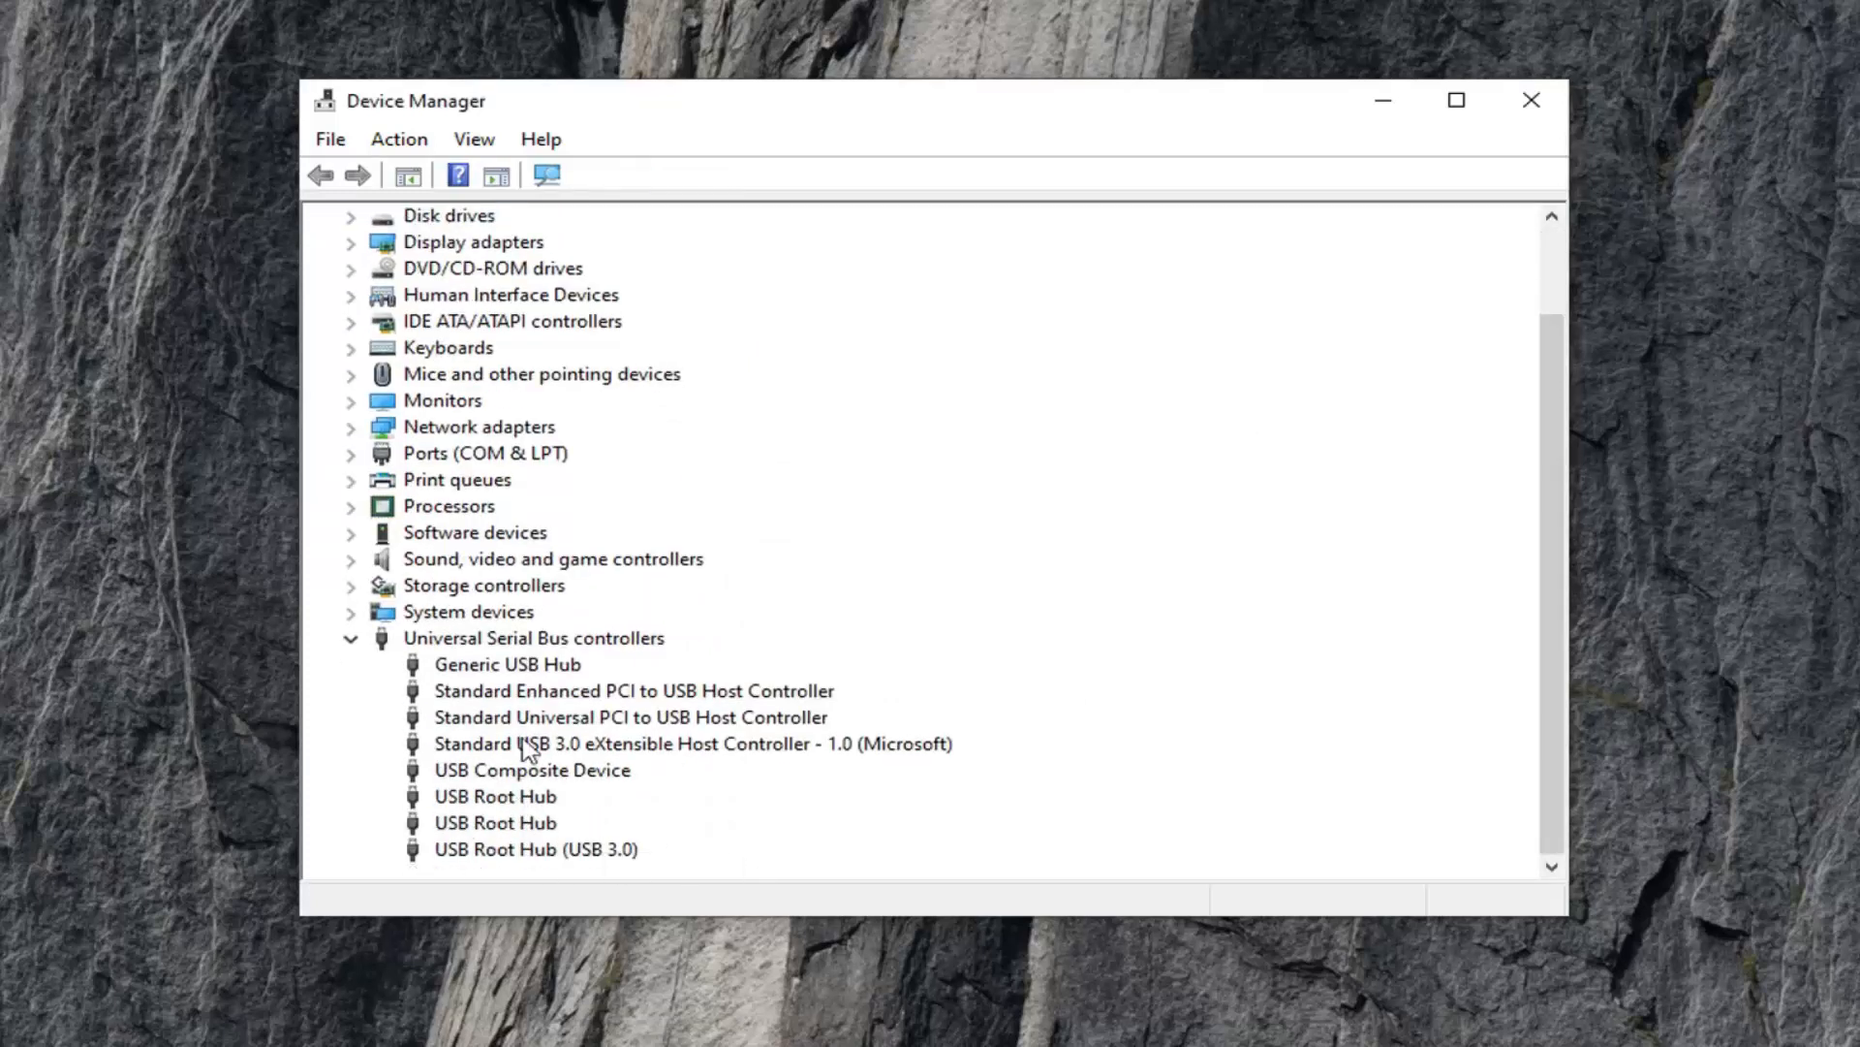
{"action": "mouse_move", "coordinate": [546, 676]}
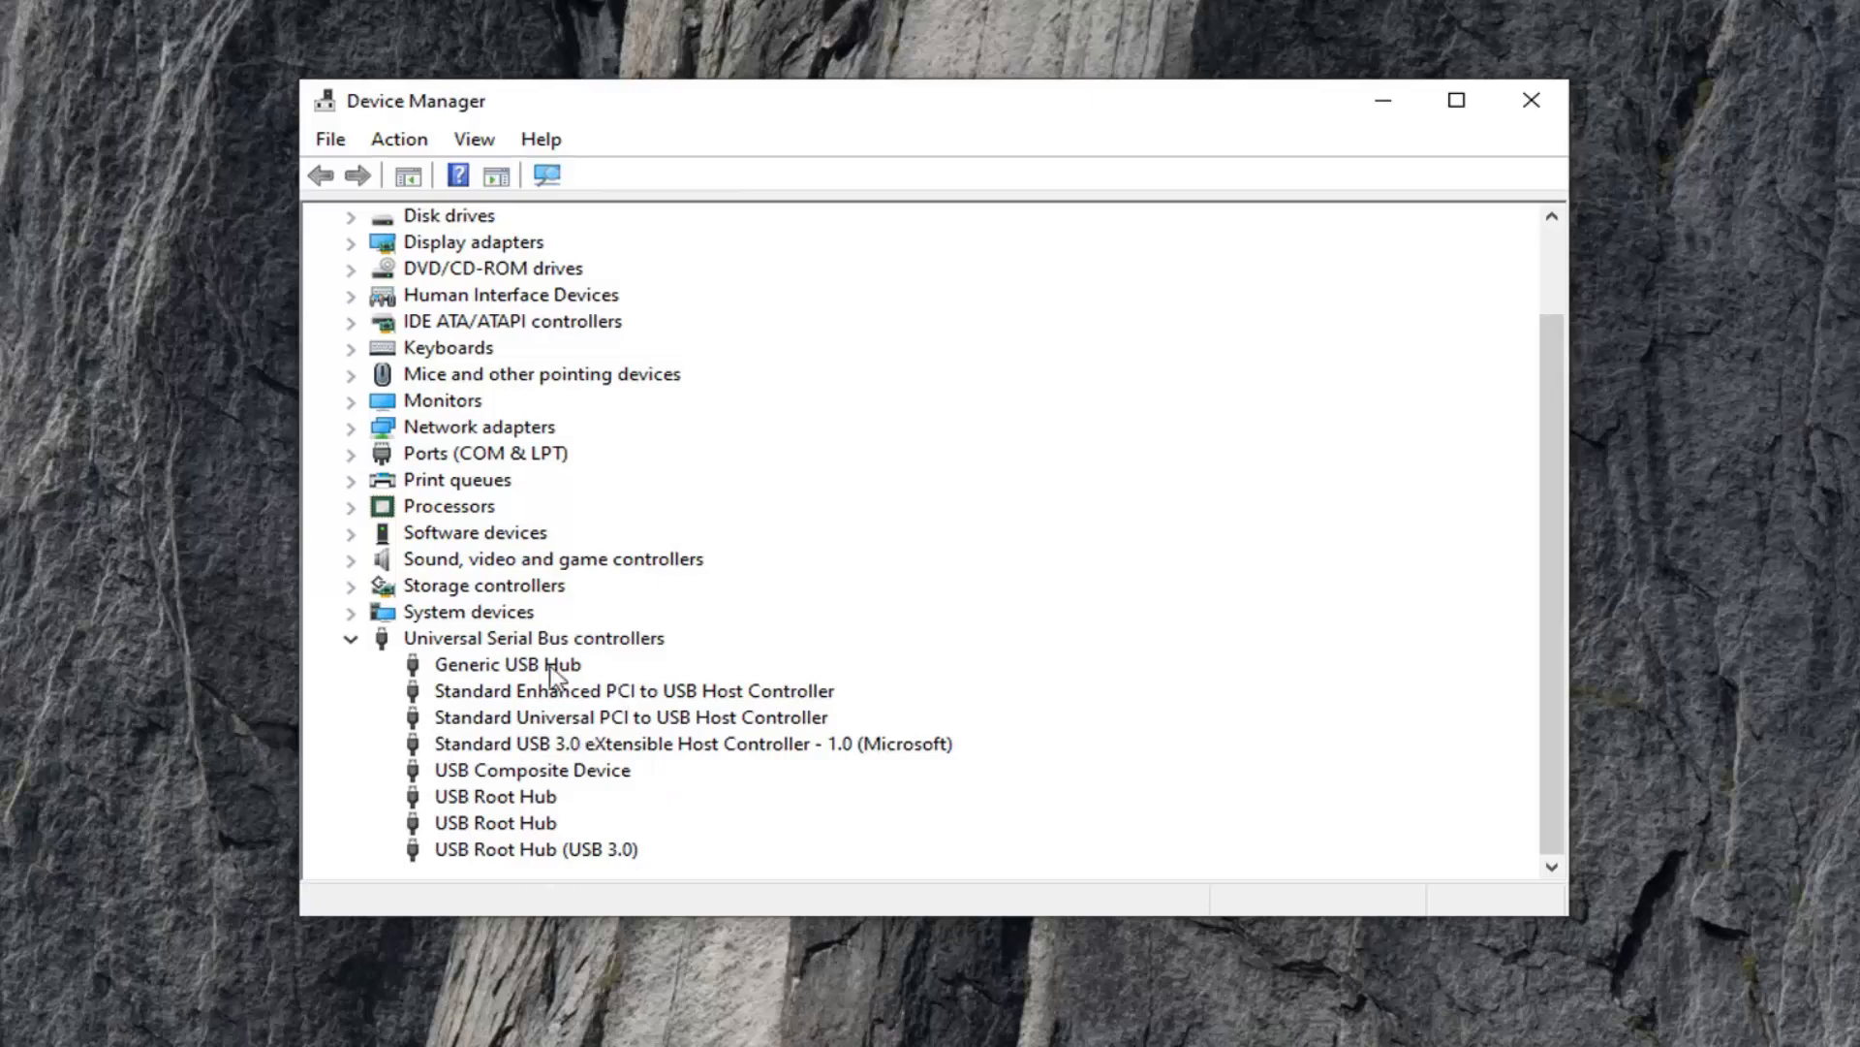
{"action": "mouse_move", "coordinate": [537, 703]}
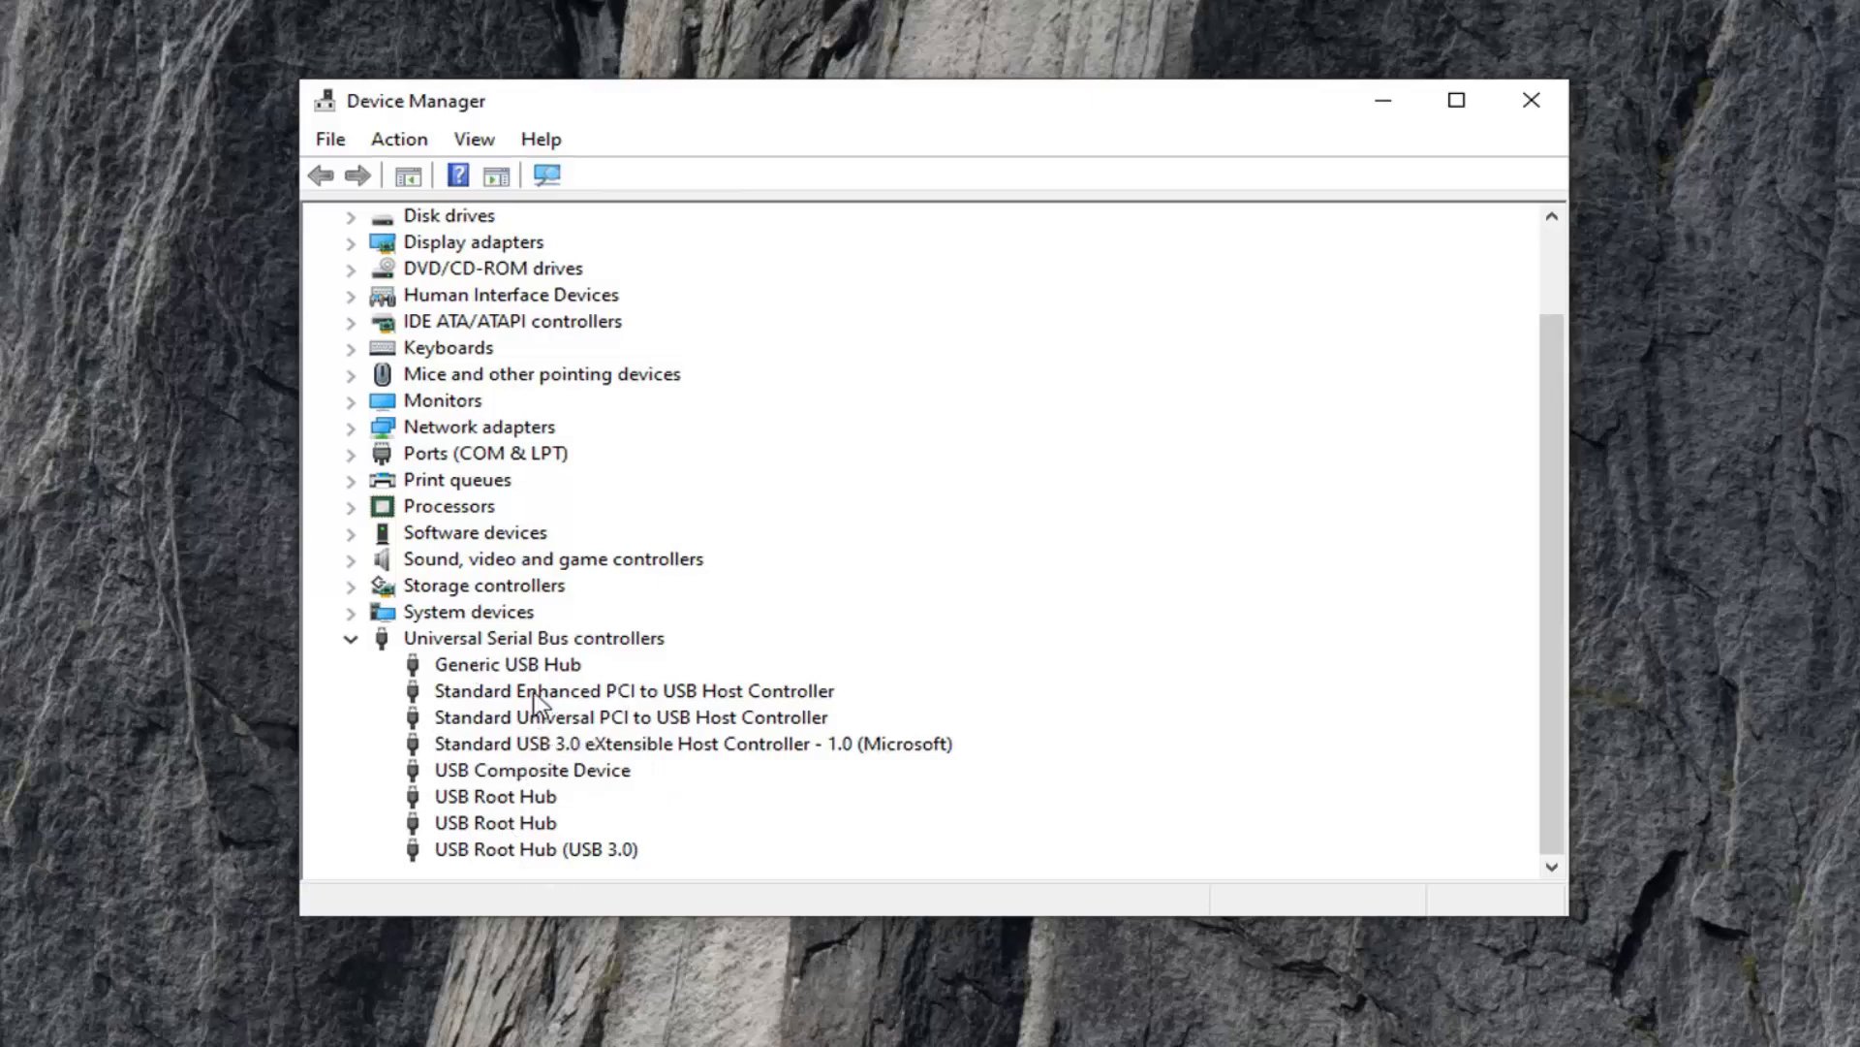
{"action": "mouse_move", "coordinate": [604, 700]}
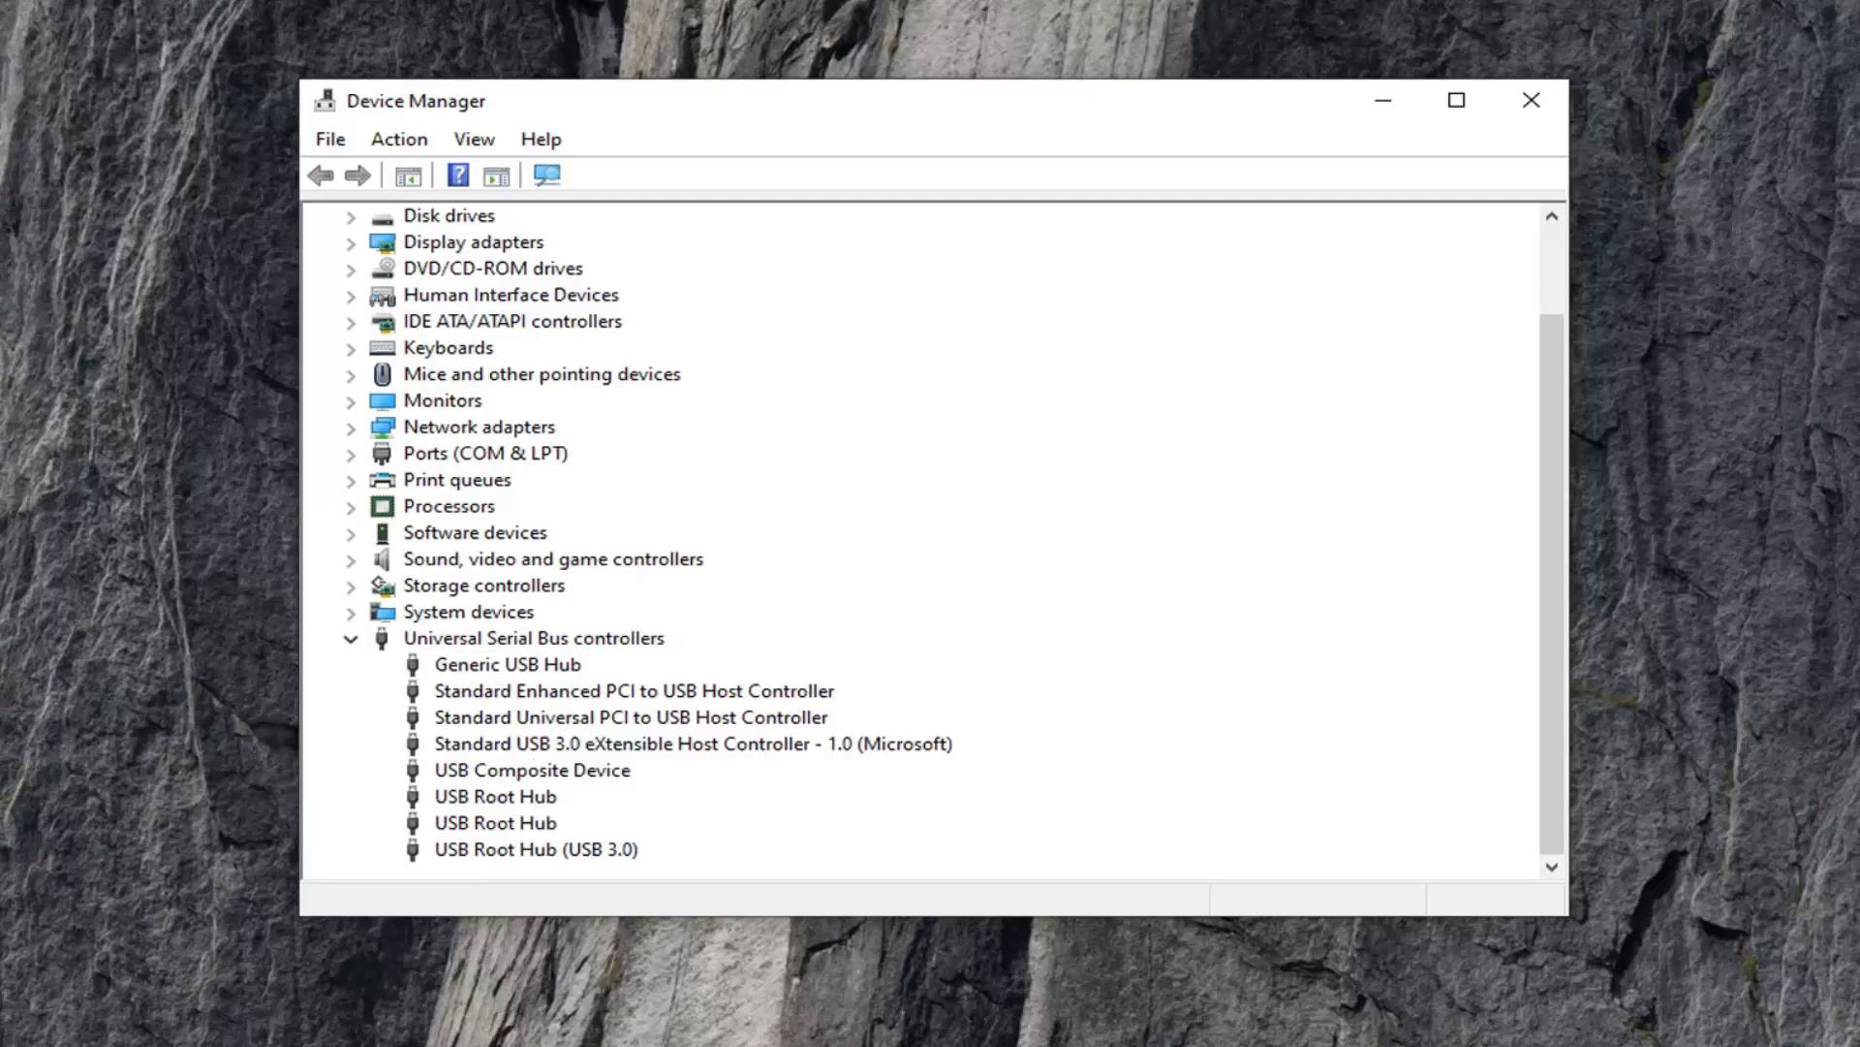
{"action": "mouse_move", "coordinate": [483, 736]}
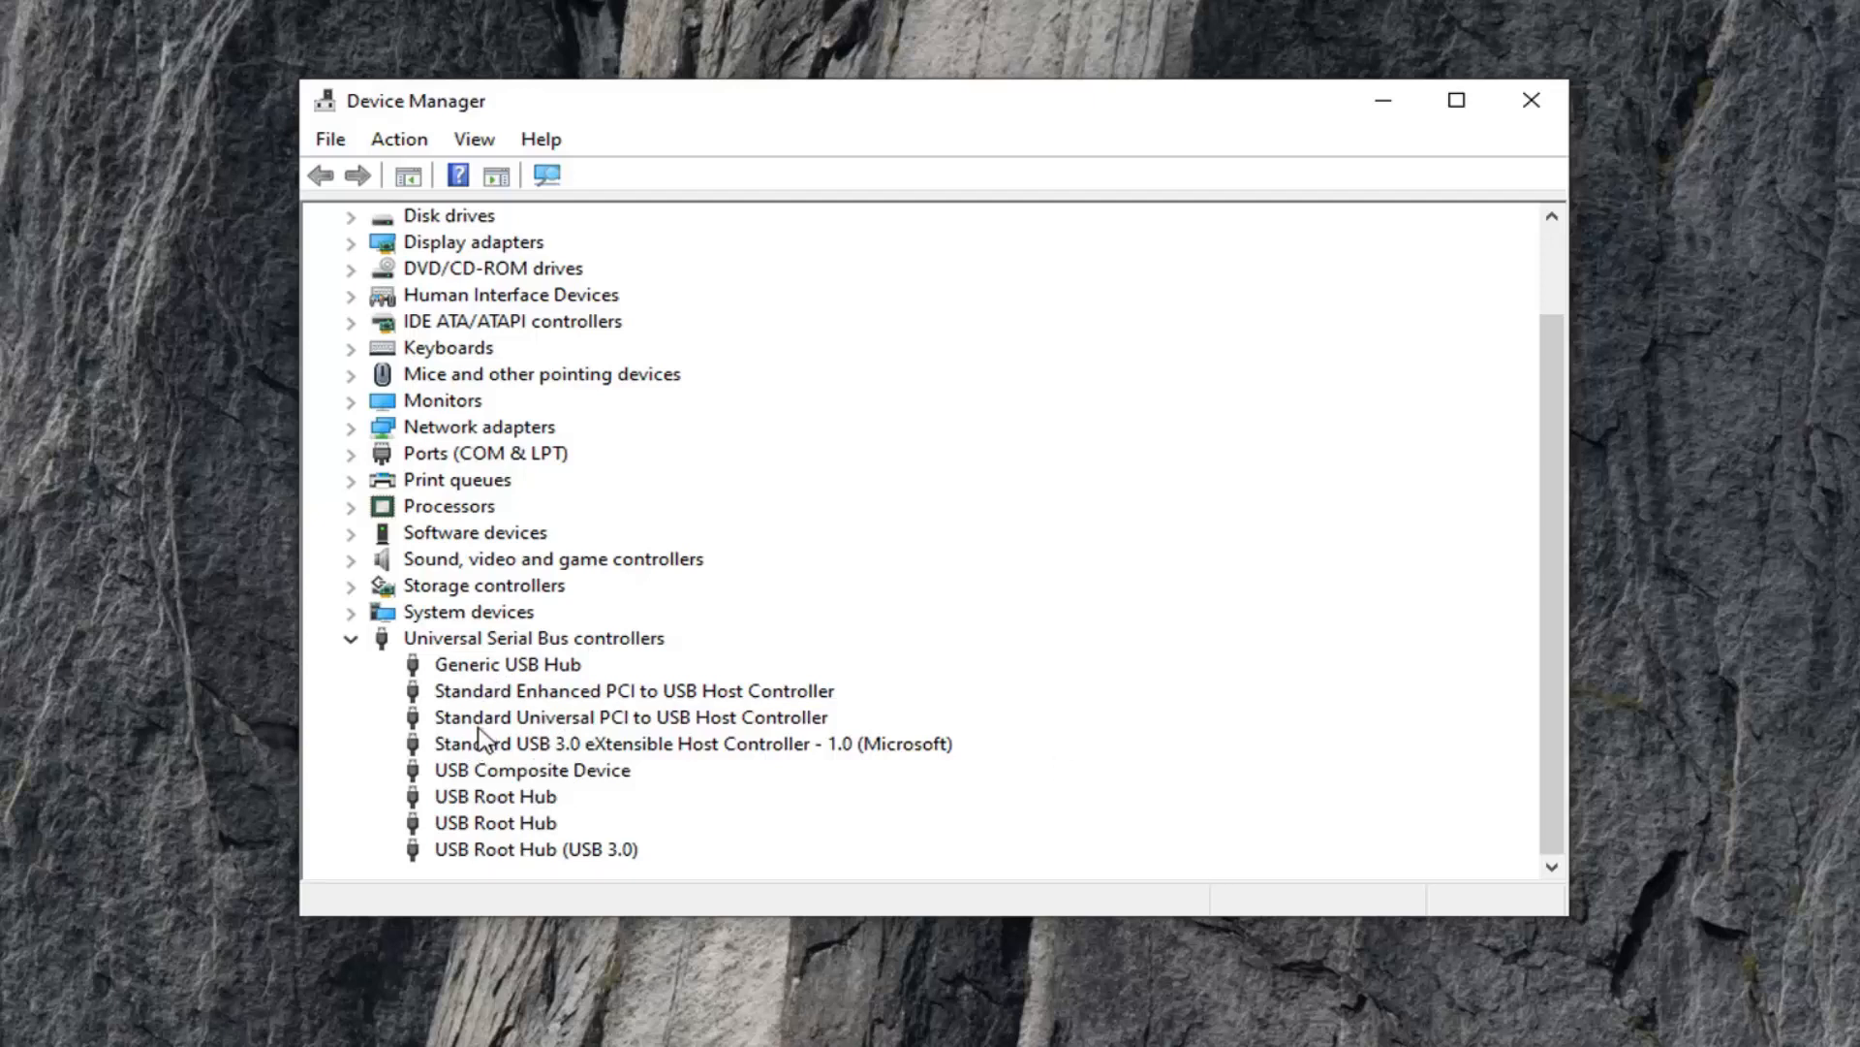
{"action": "left_click", "coordinate": [531, 769]}
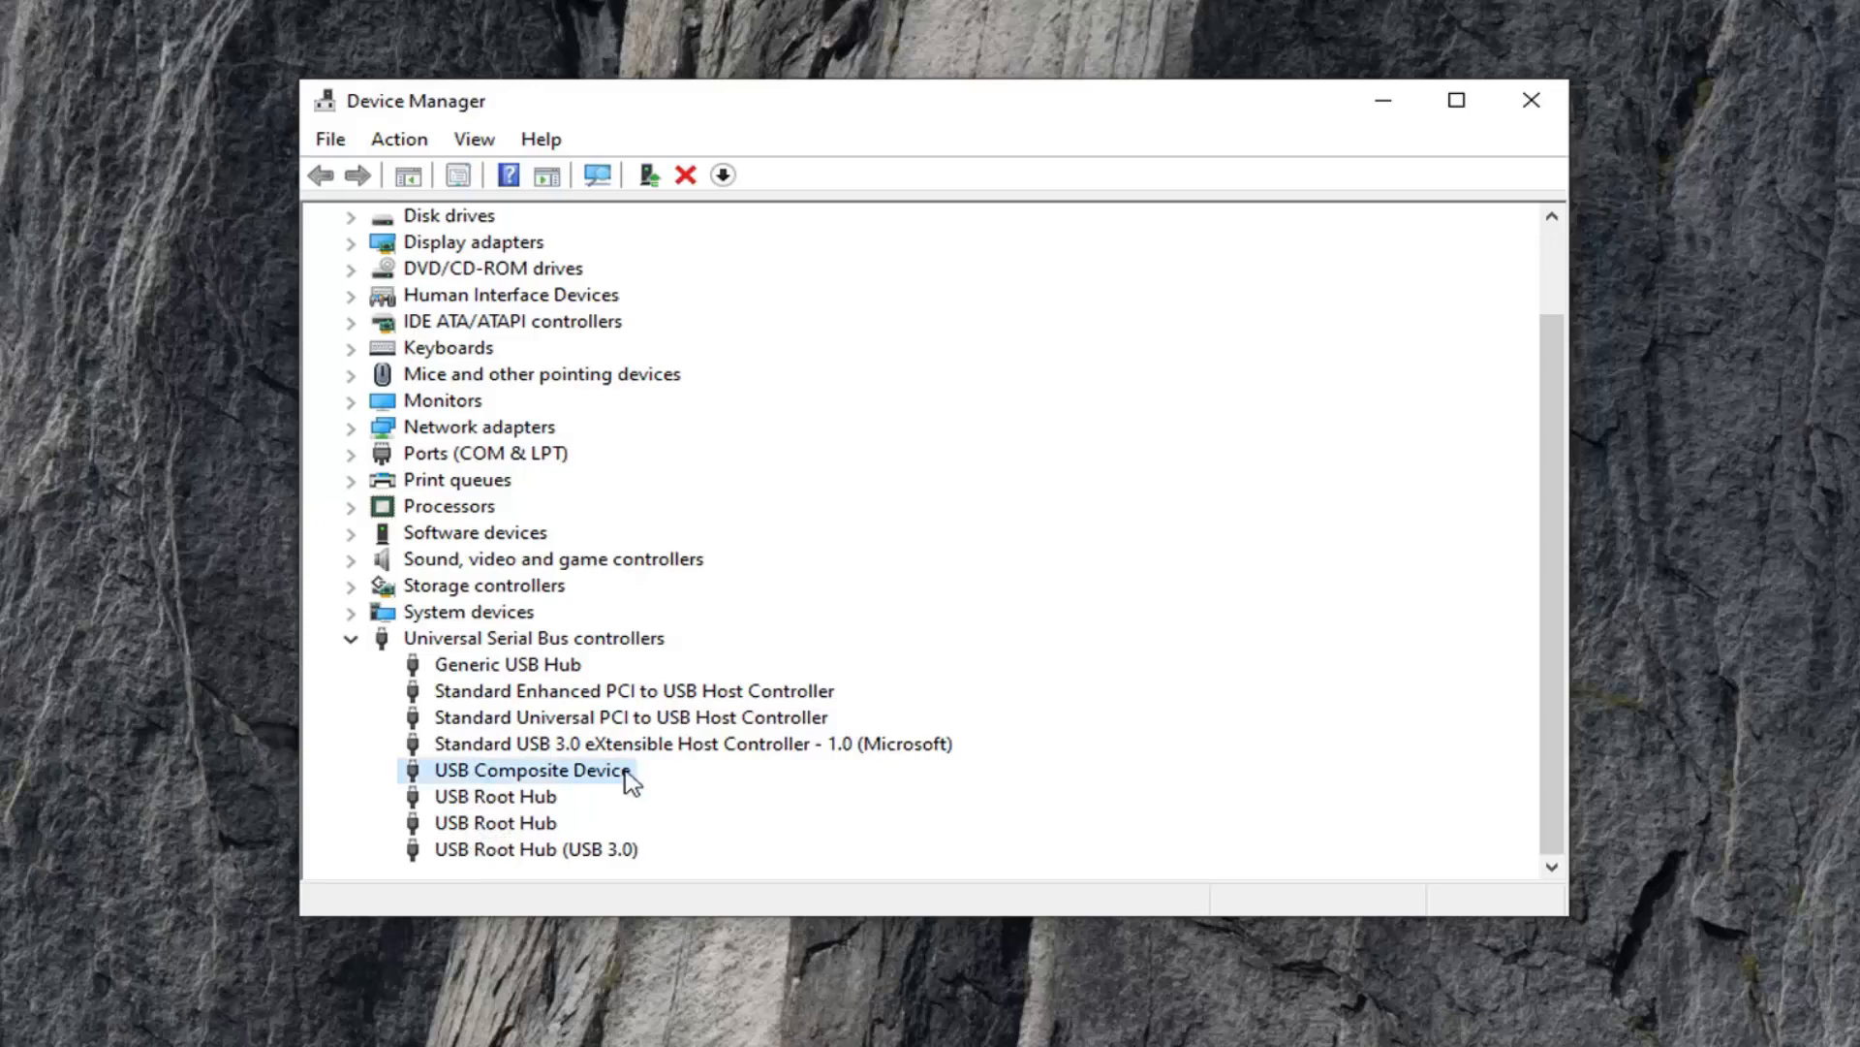
{"action": "mouse_move", "coordinate": [1529, 99]}
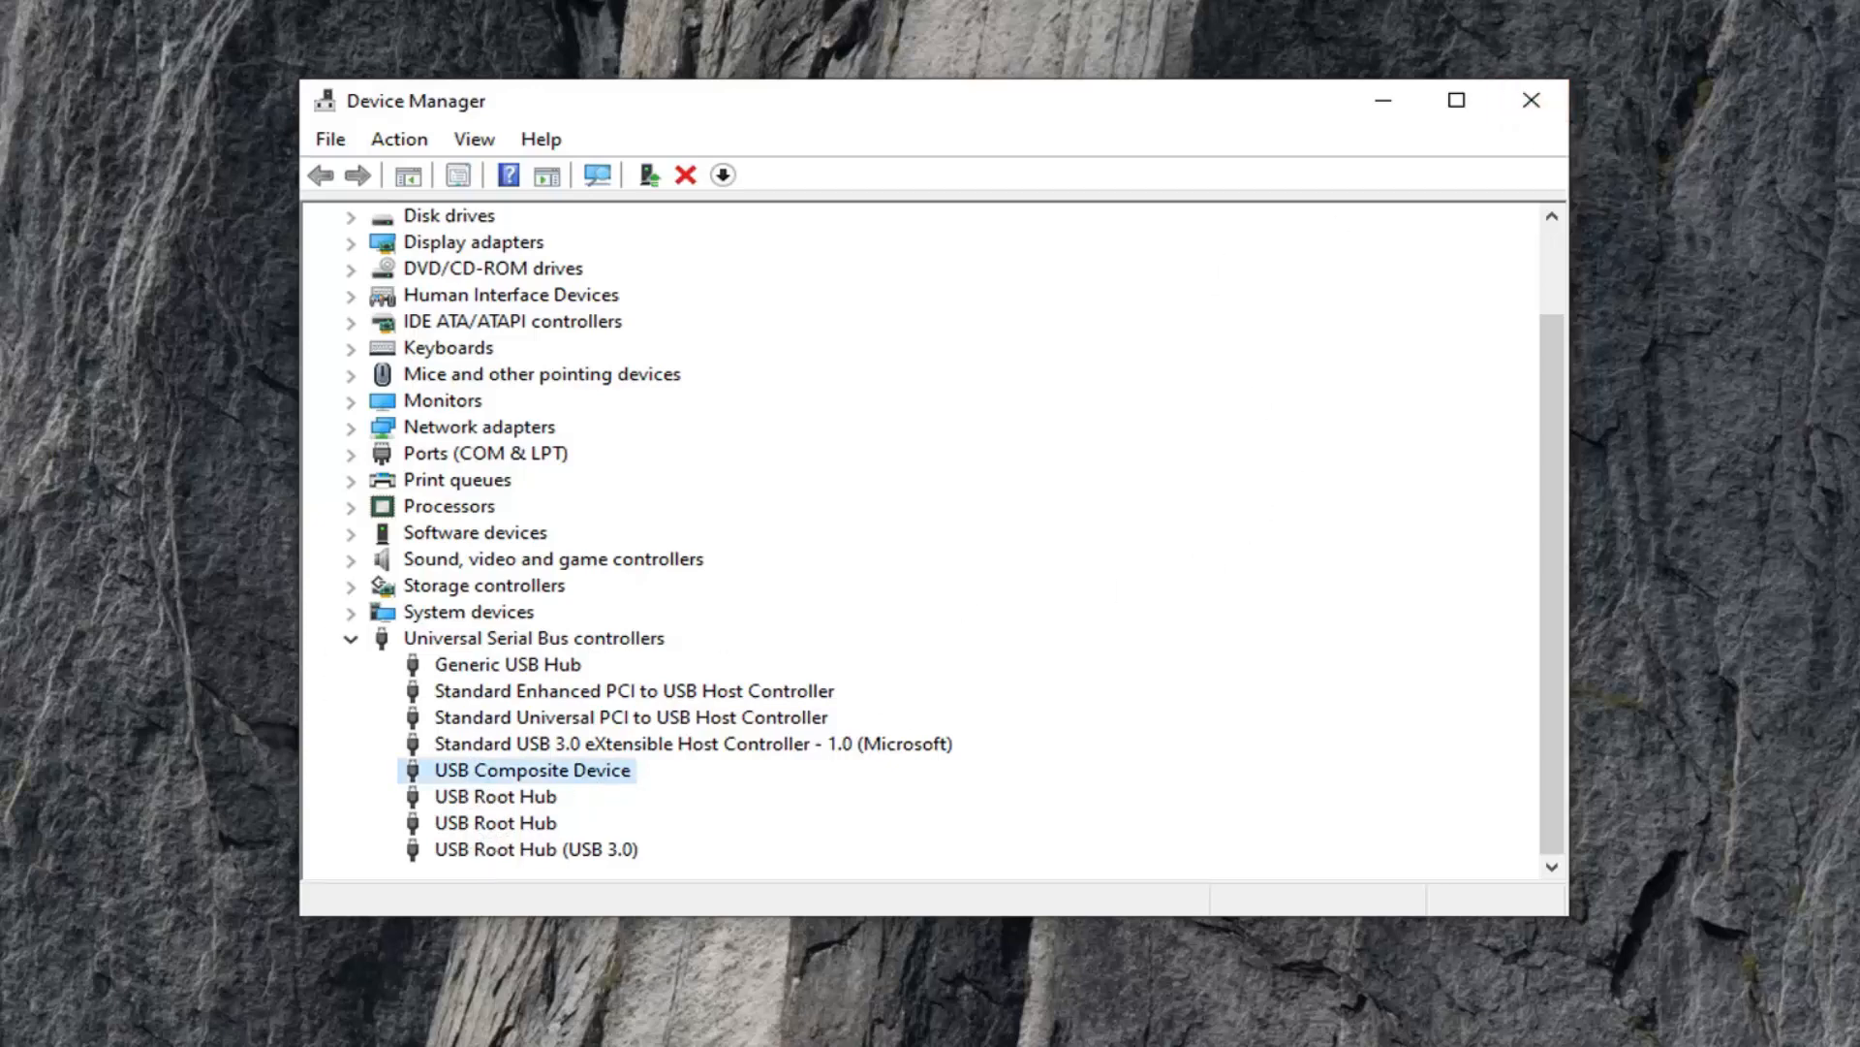
{"action": "left_click", "coordinate": [1529, 99]}
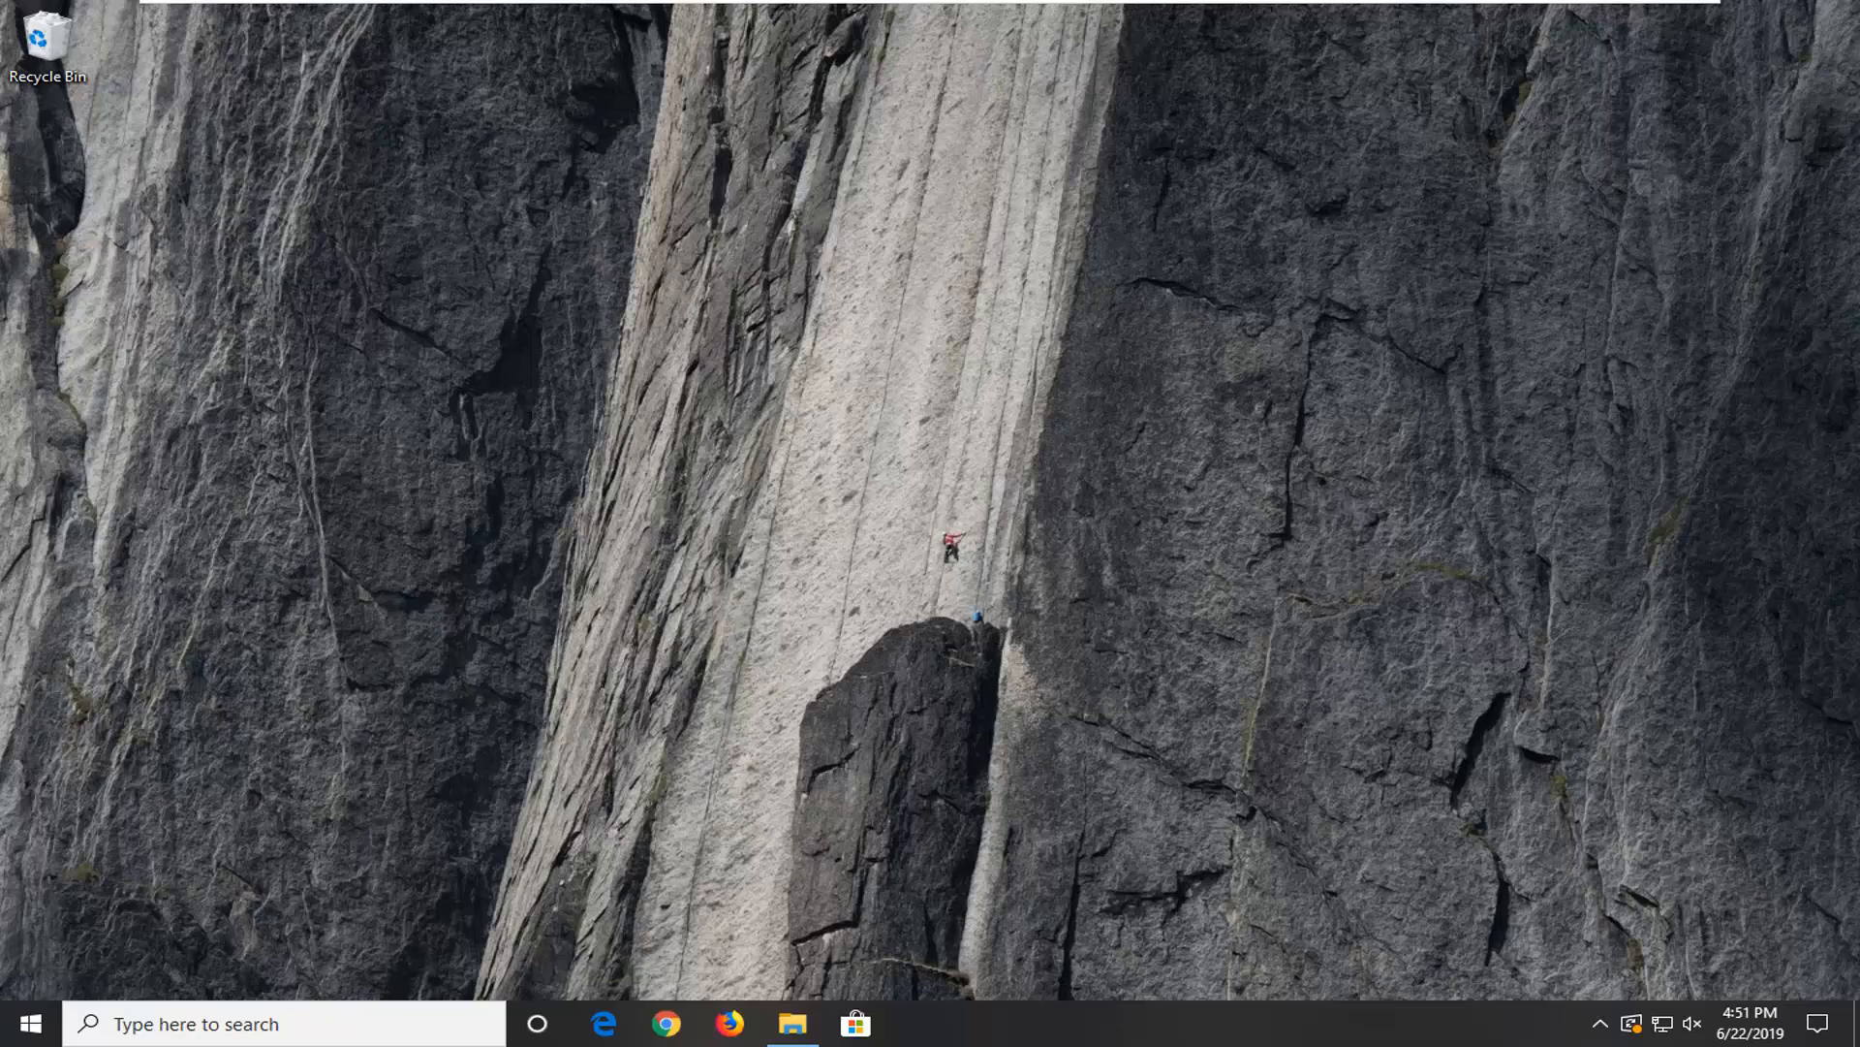
{"action": "mouse_move", "coordinate": [5, 822]}
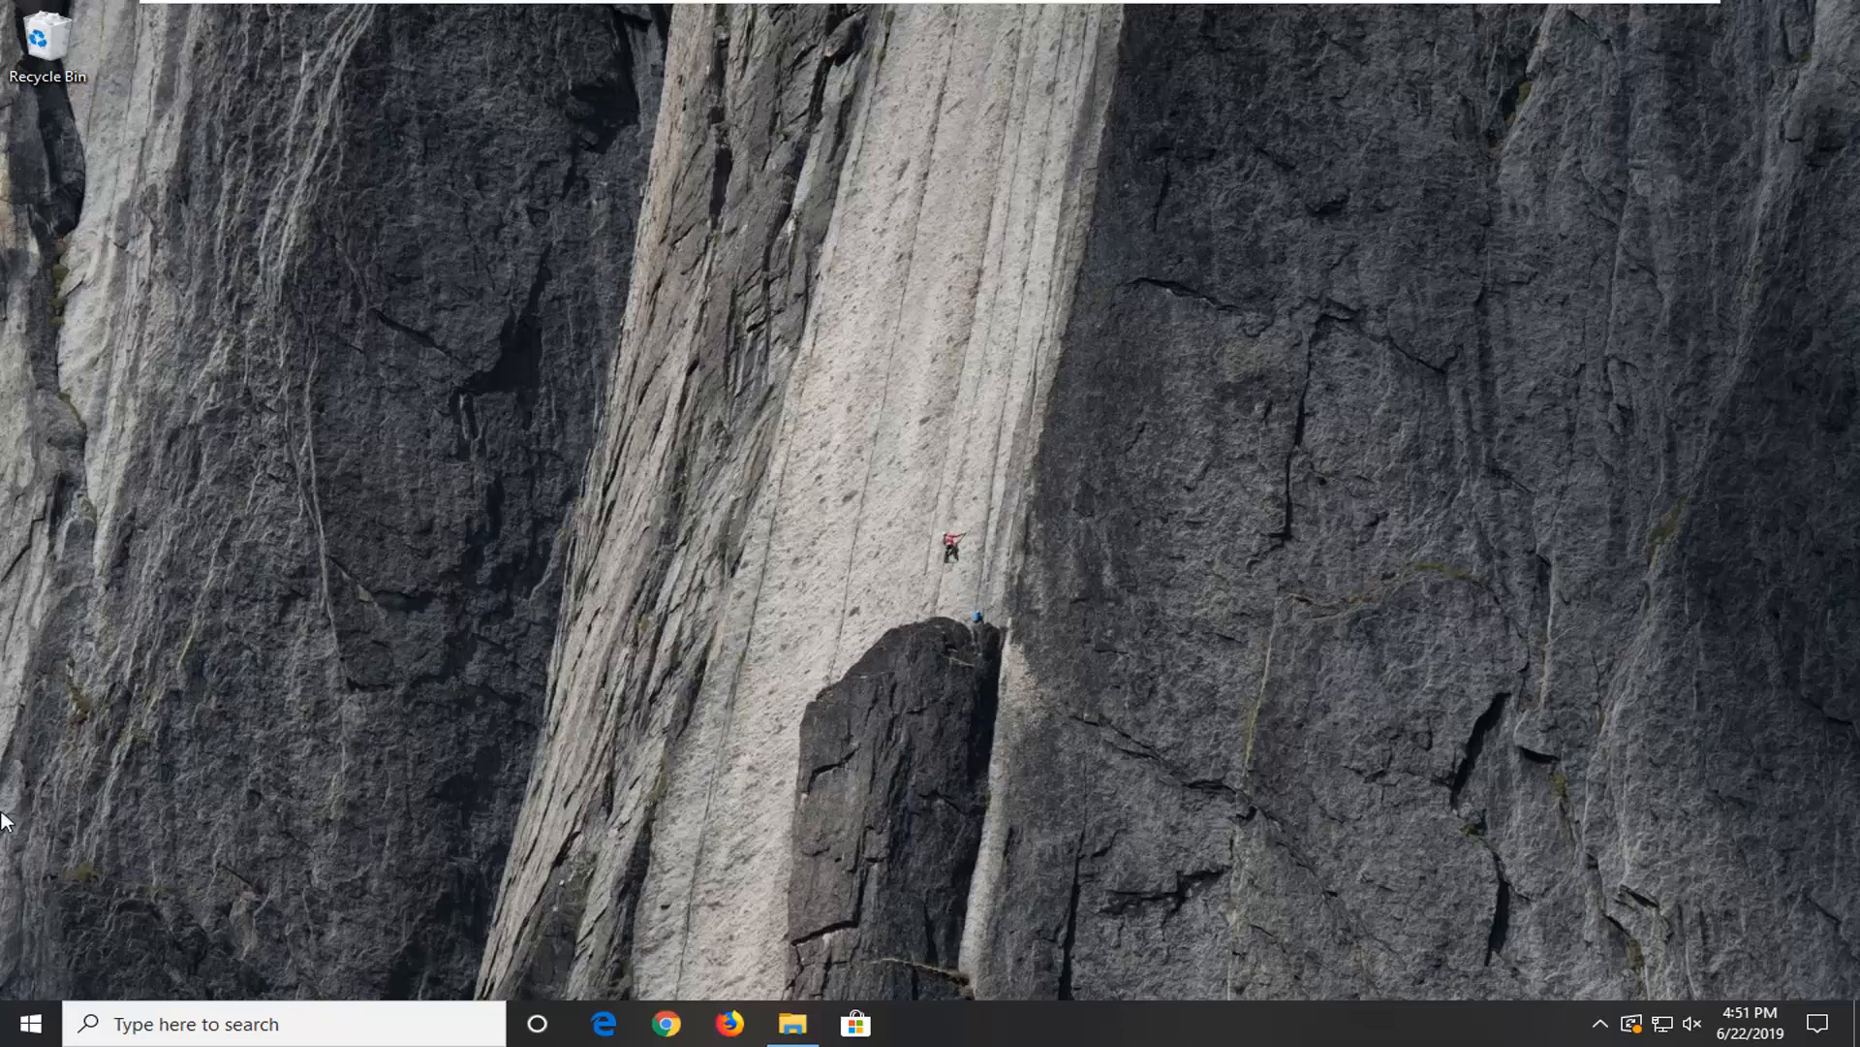
Step: Search Start for cmd and launch Command Prompt with Run as administrator
{"action": "left_click", "coordinate": [29, 1023]}
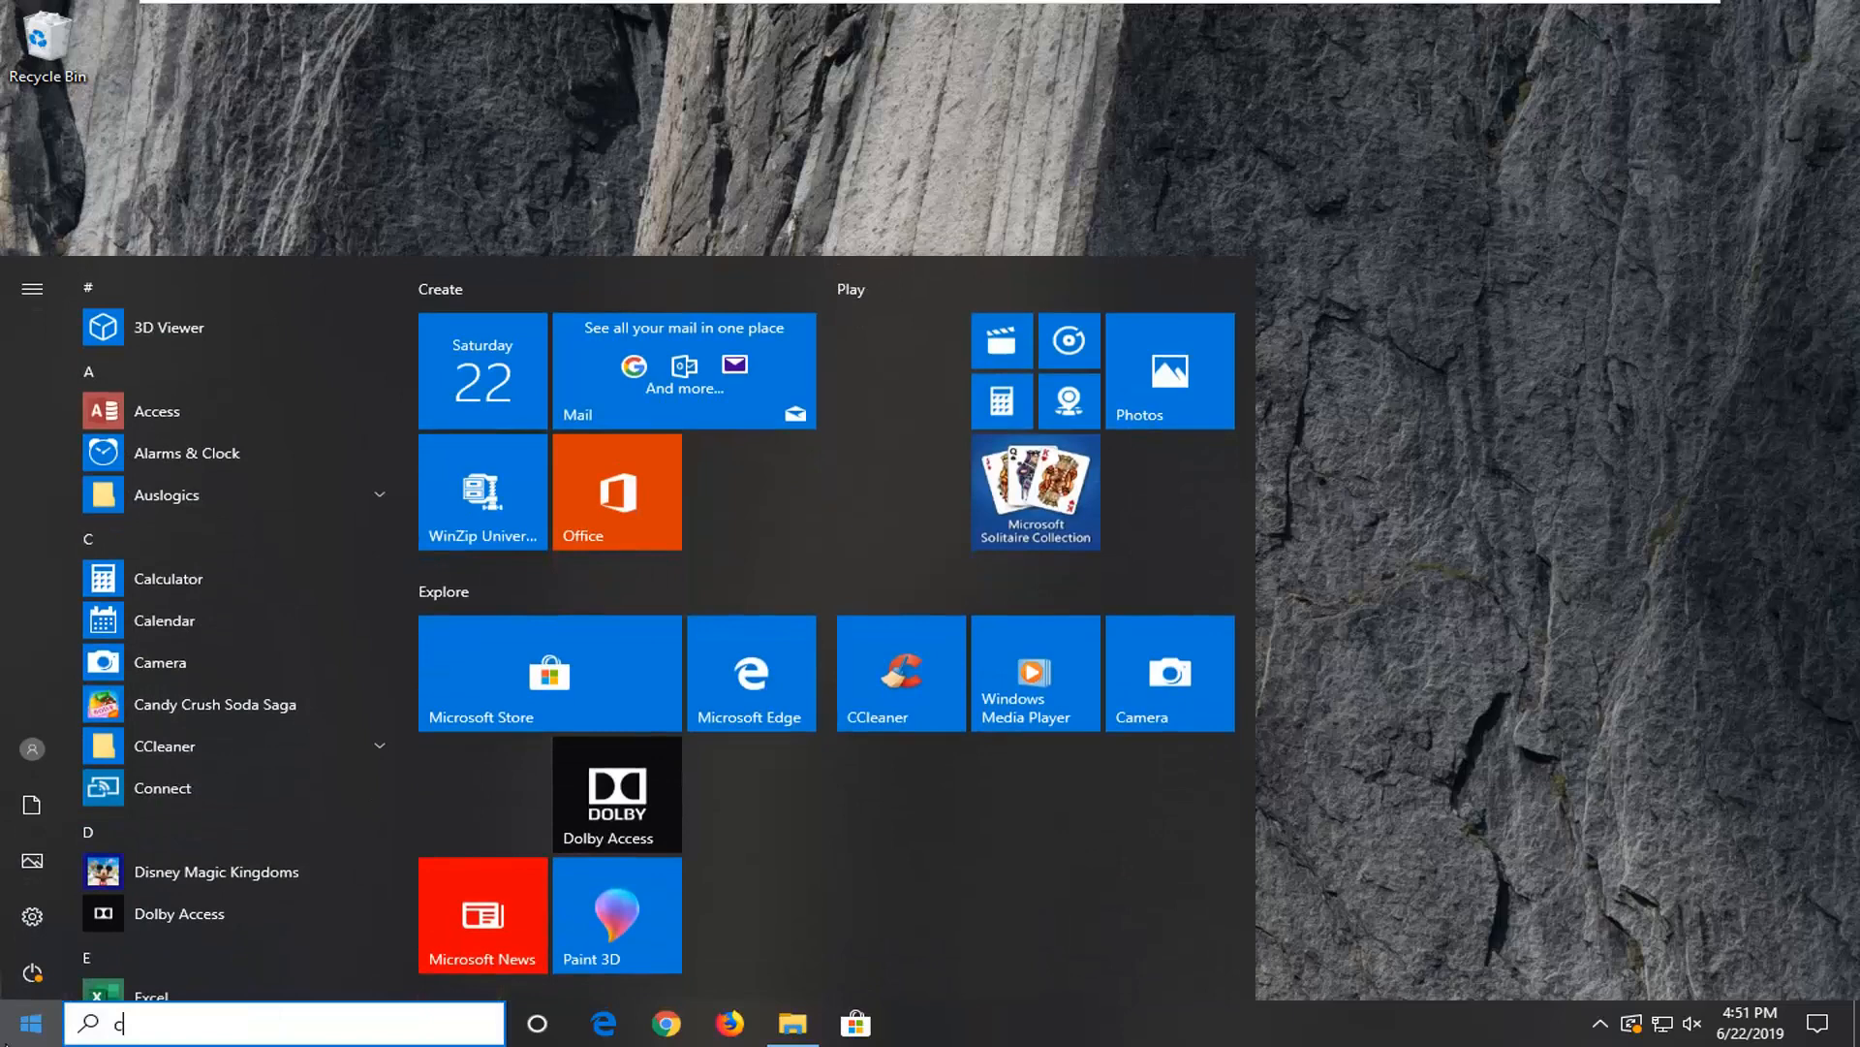
{"action": "type", "text": "md"}
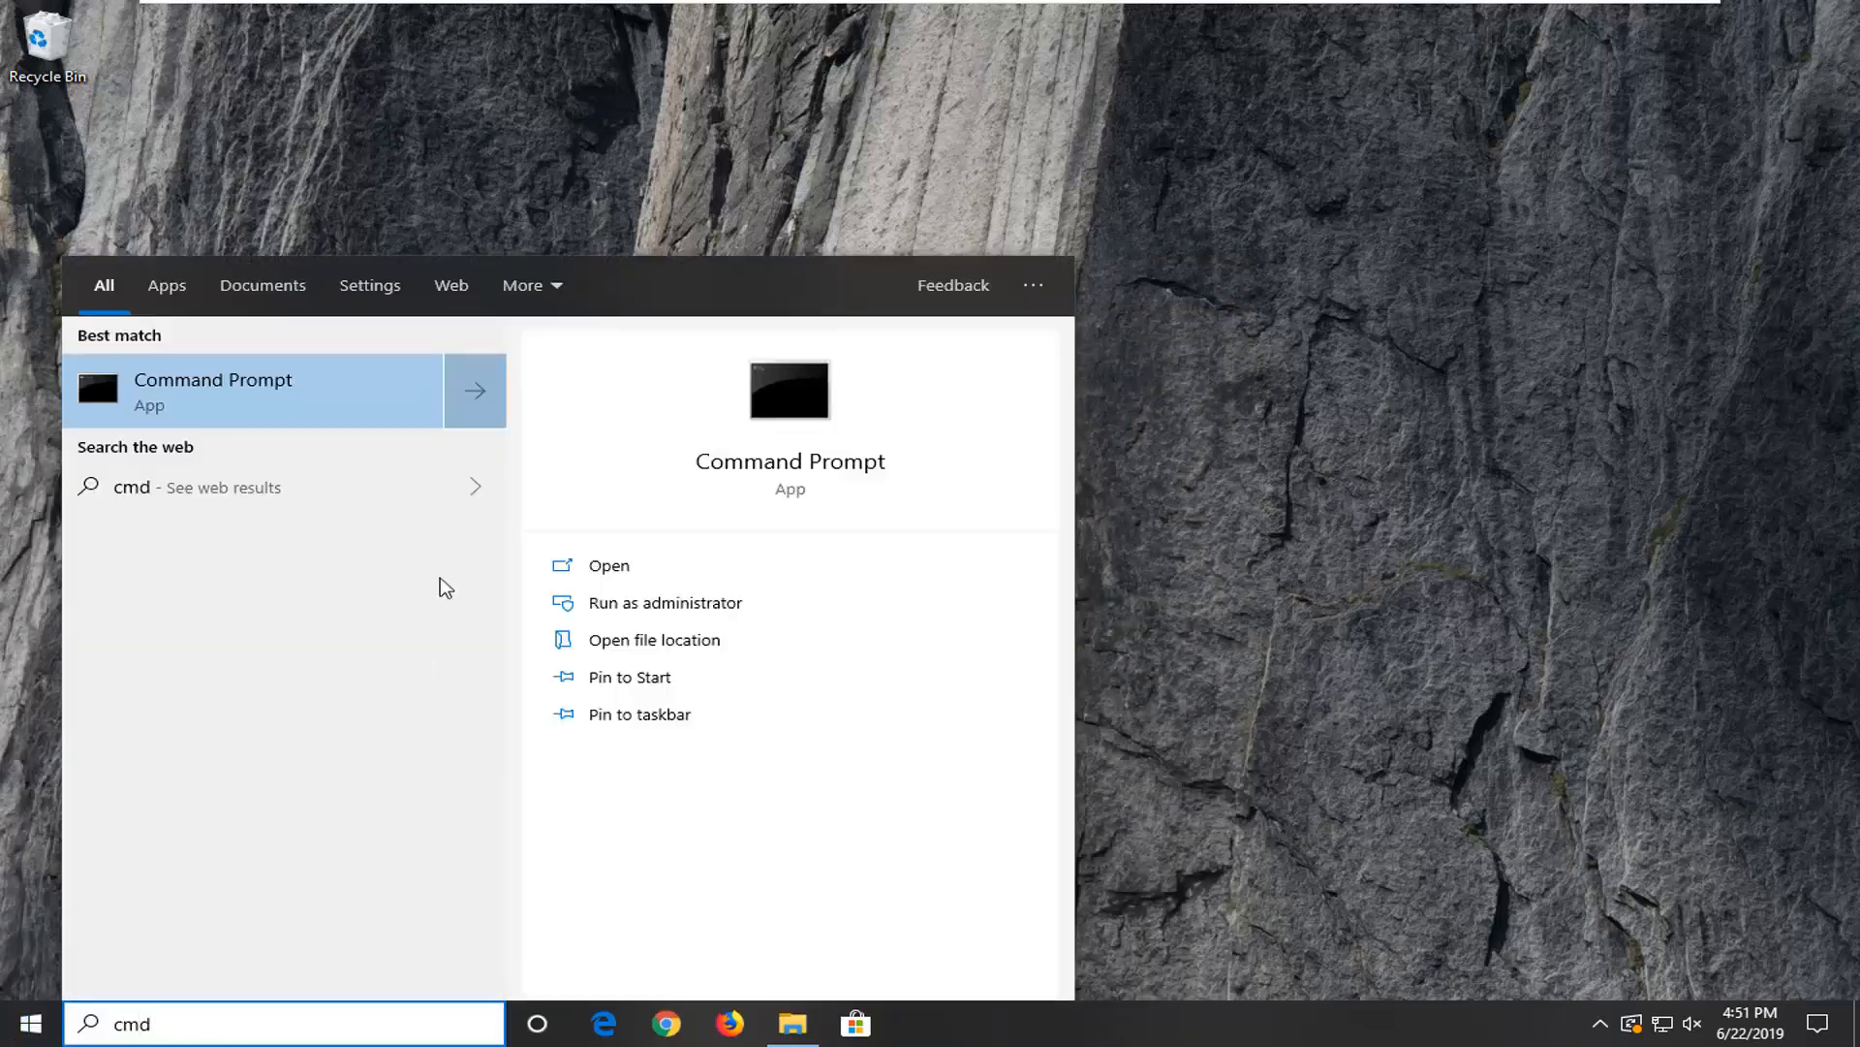
{"action": "right_click", "coordinate": [213, 392]}
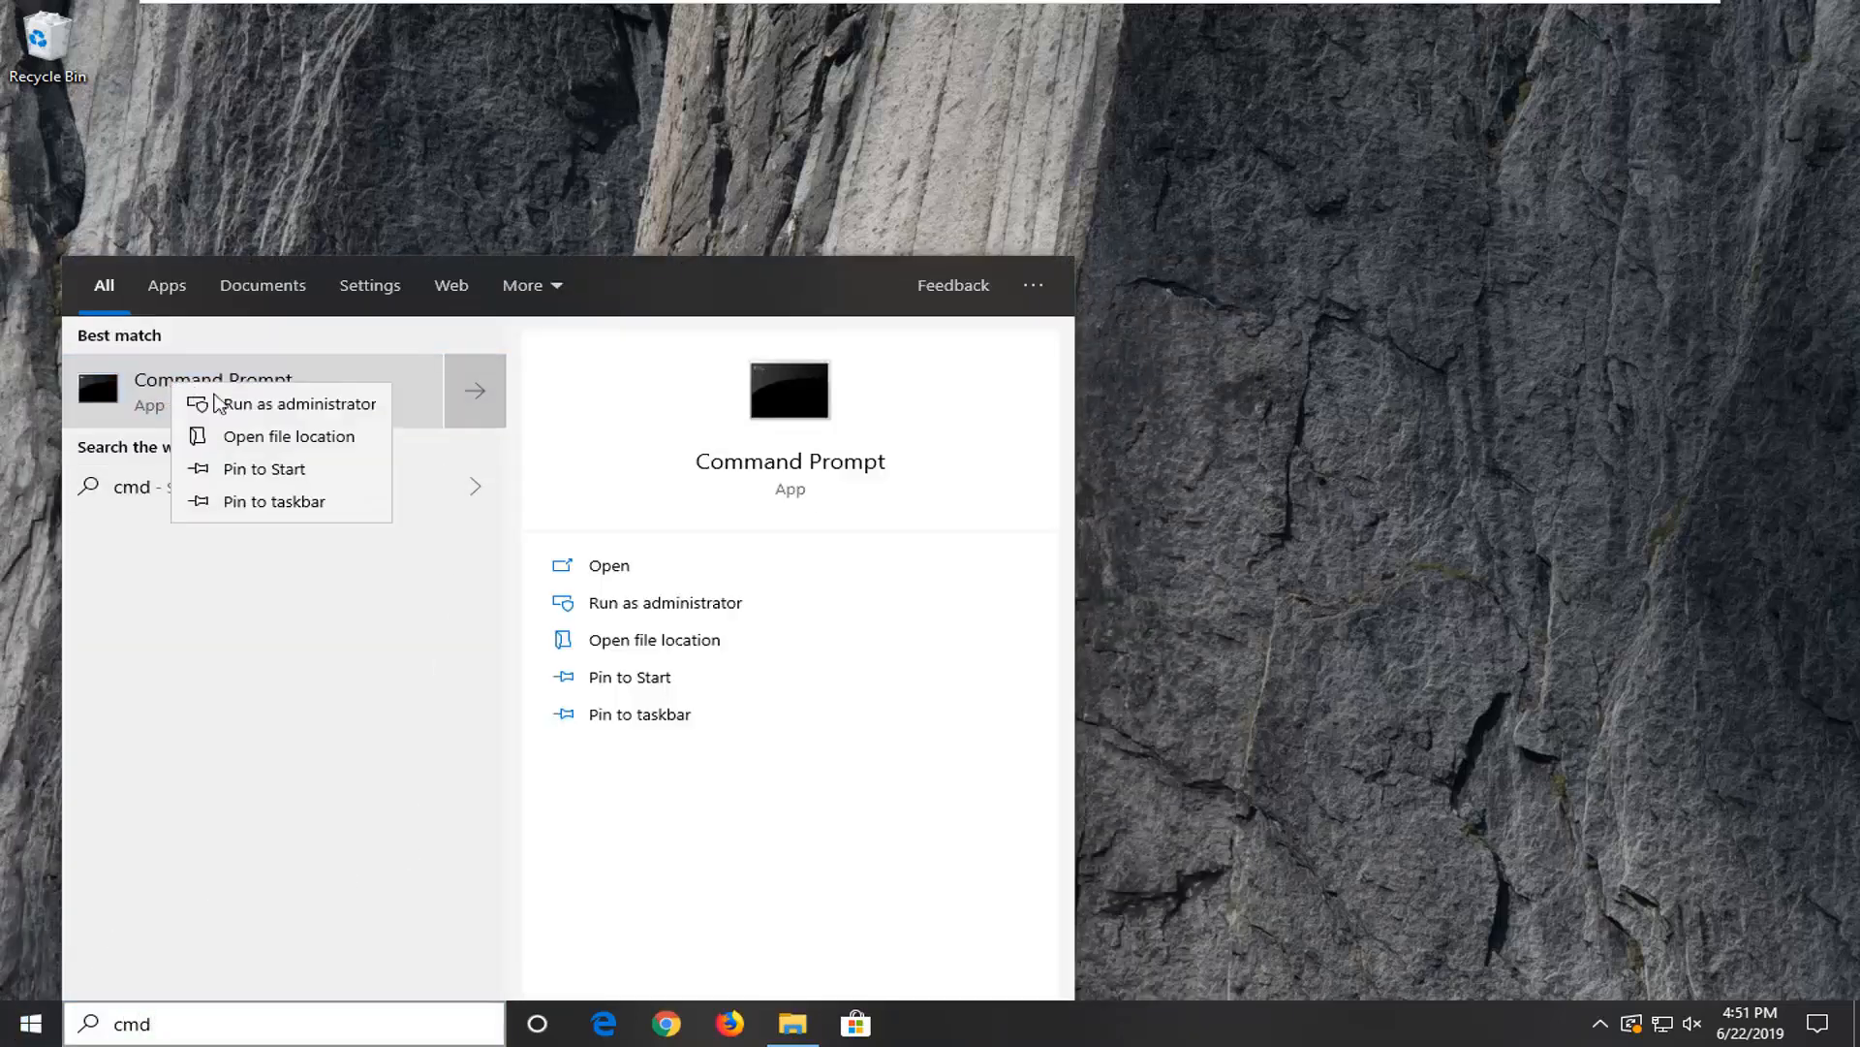
{"action": "left_click", "coordinate": [312, 403]}
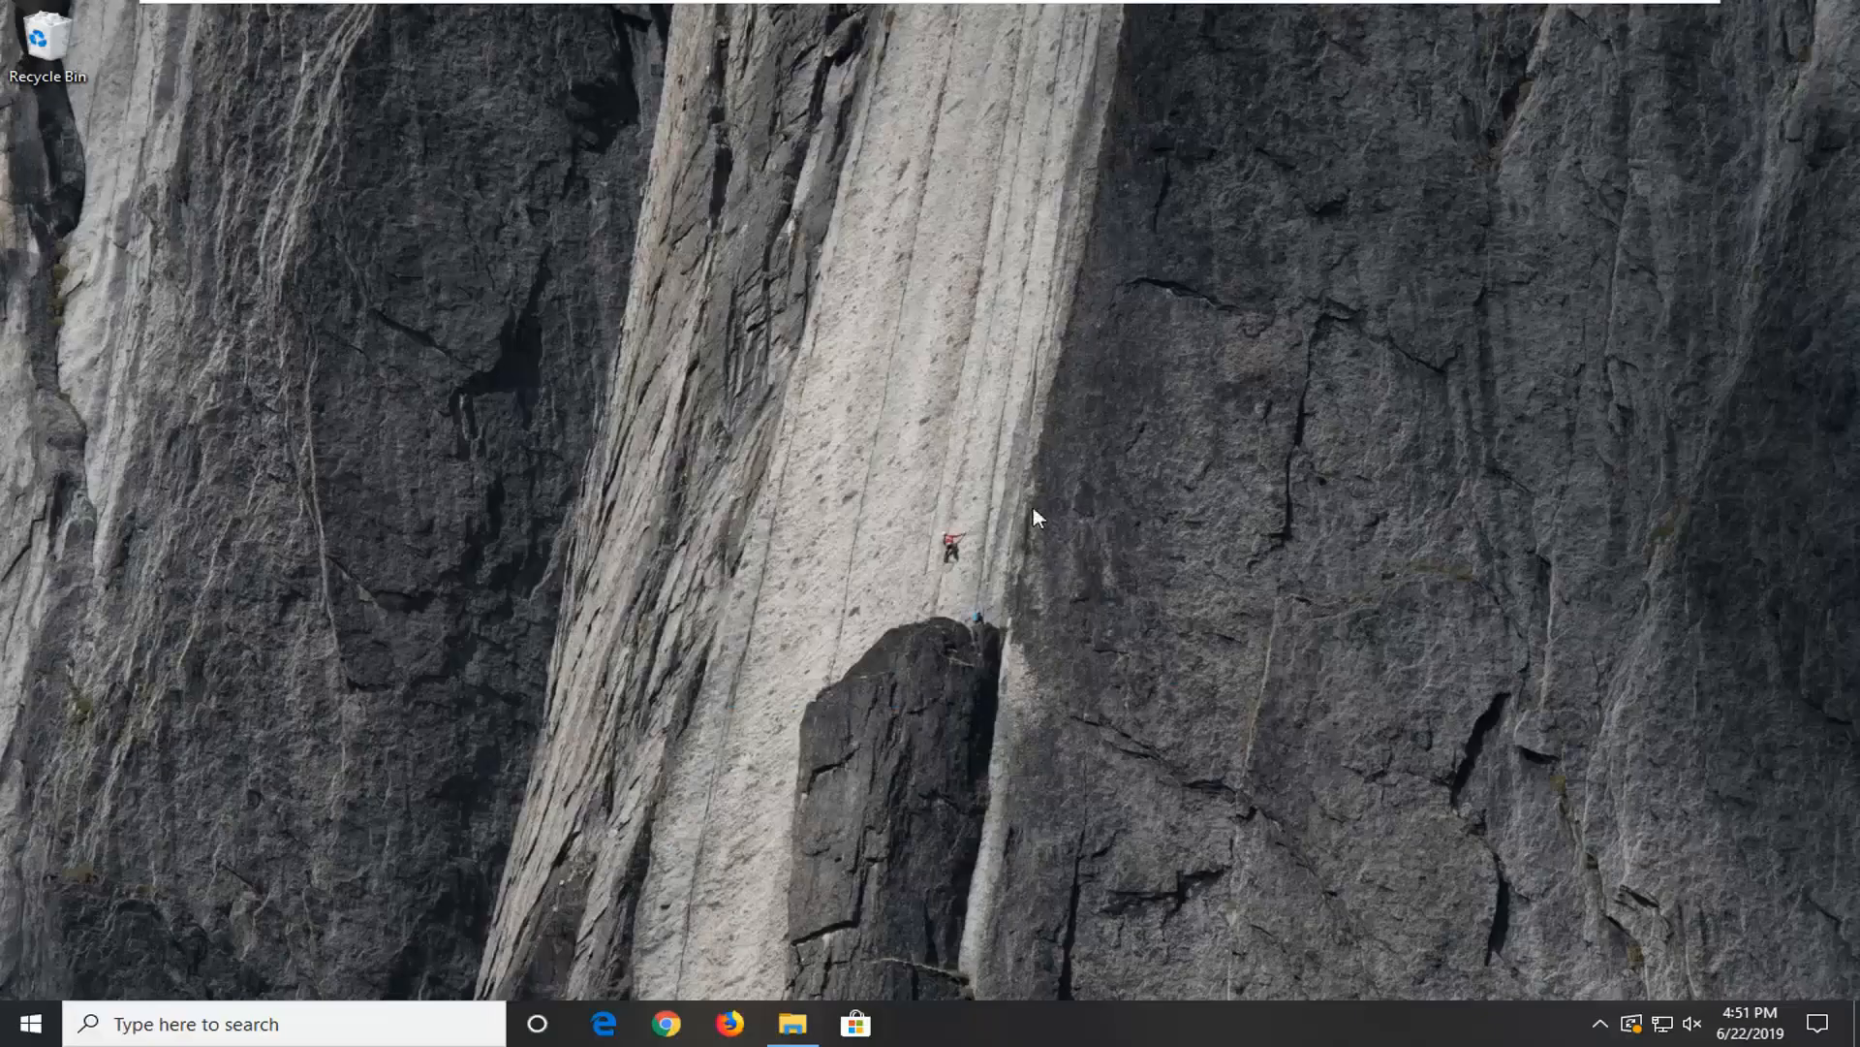
{"action": "left_click", "coordinate": [918, 1023]}
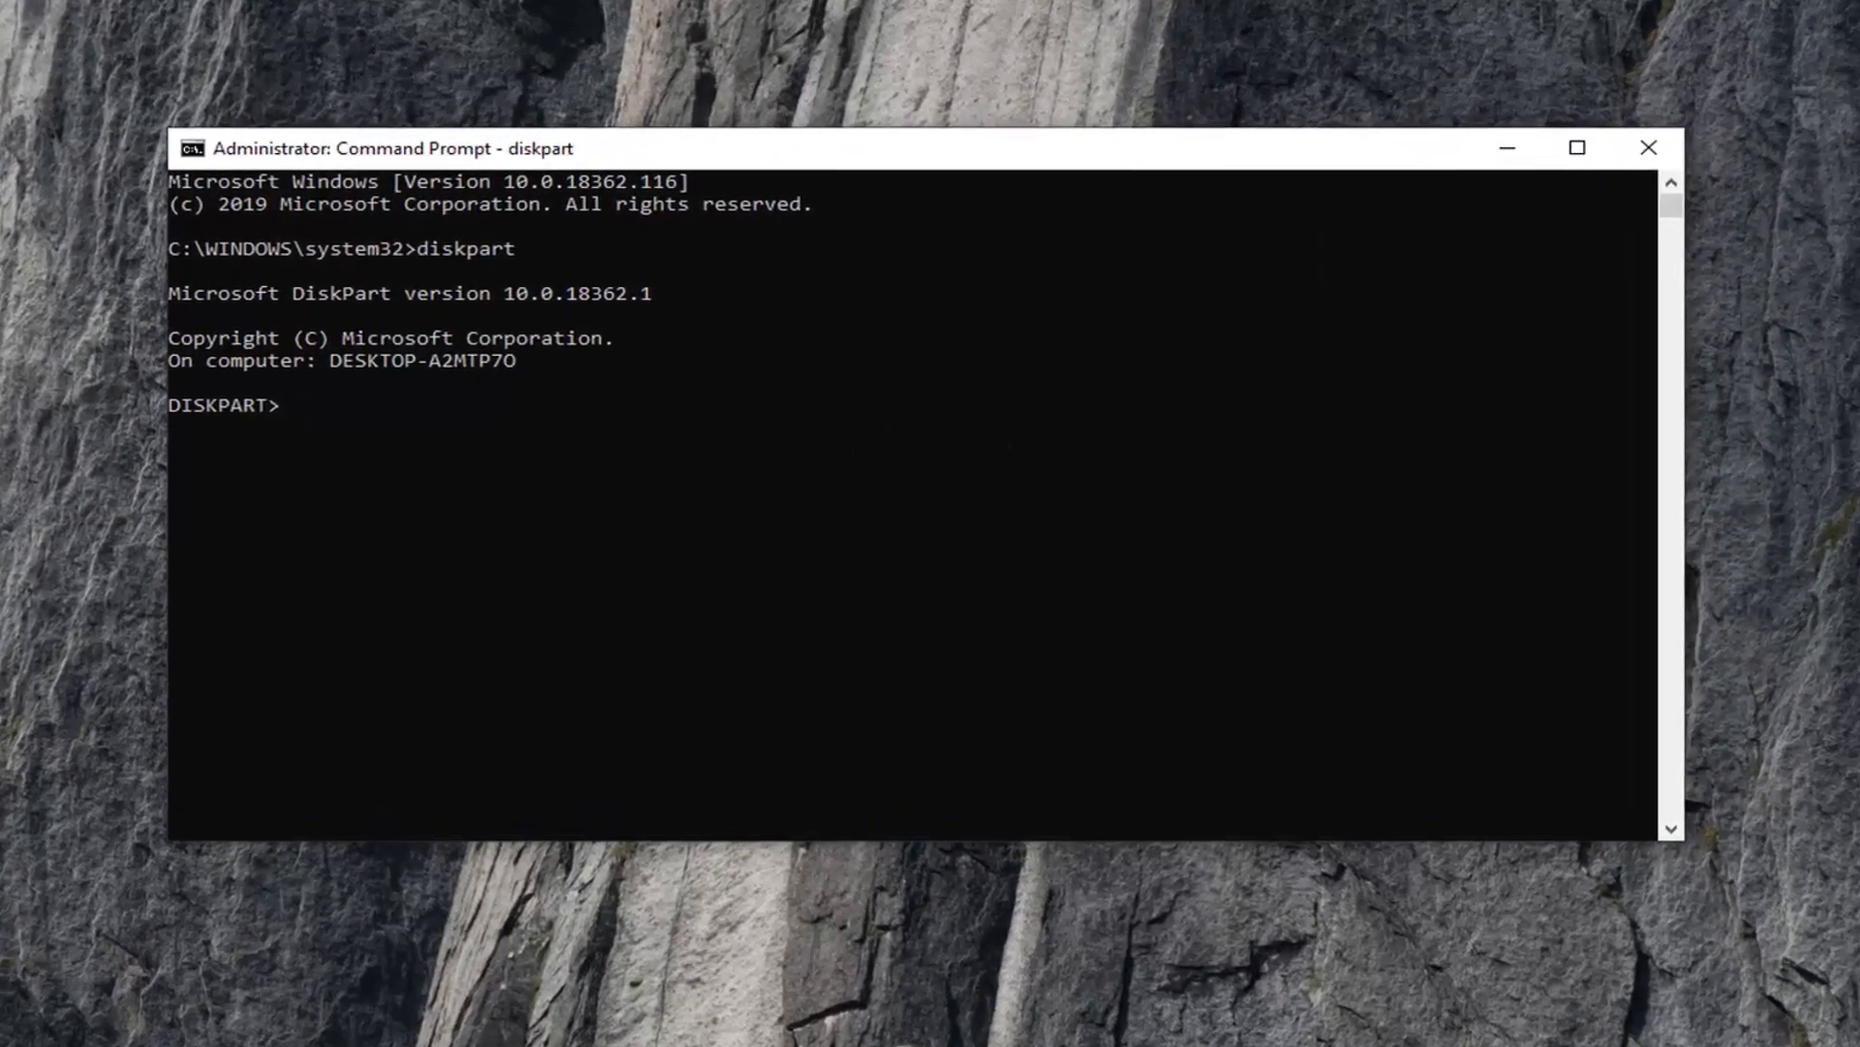
{"action": "mouse_move", "coordinate": [618, 463]}
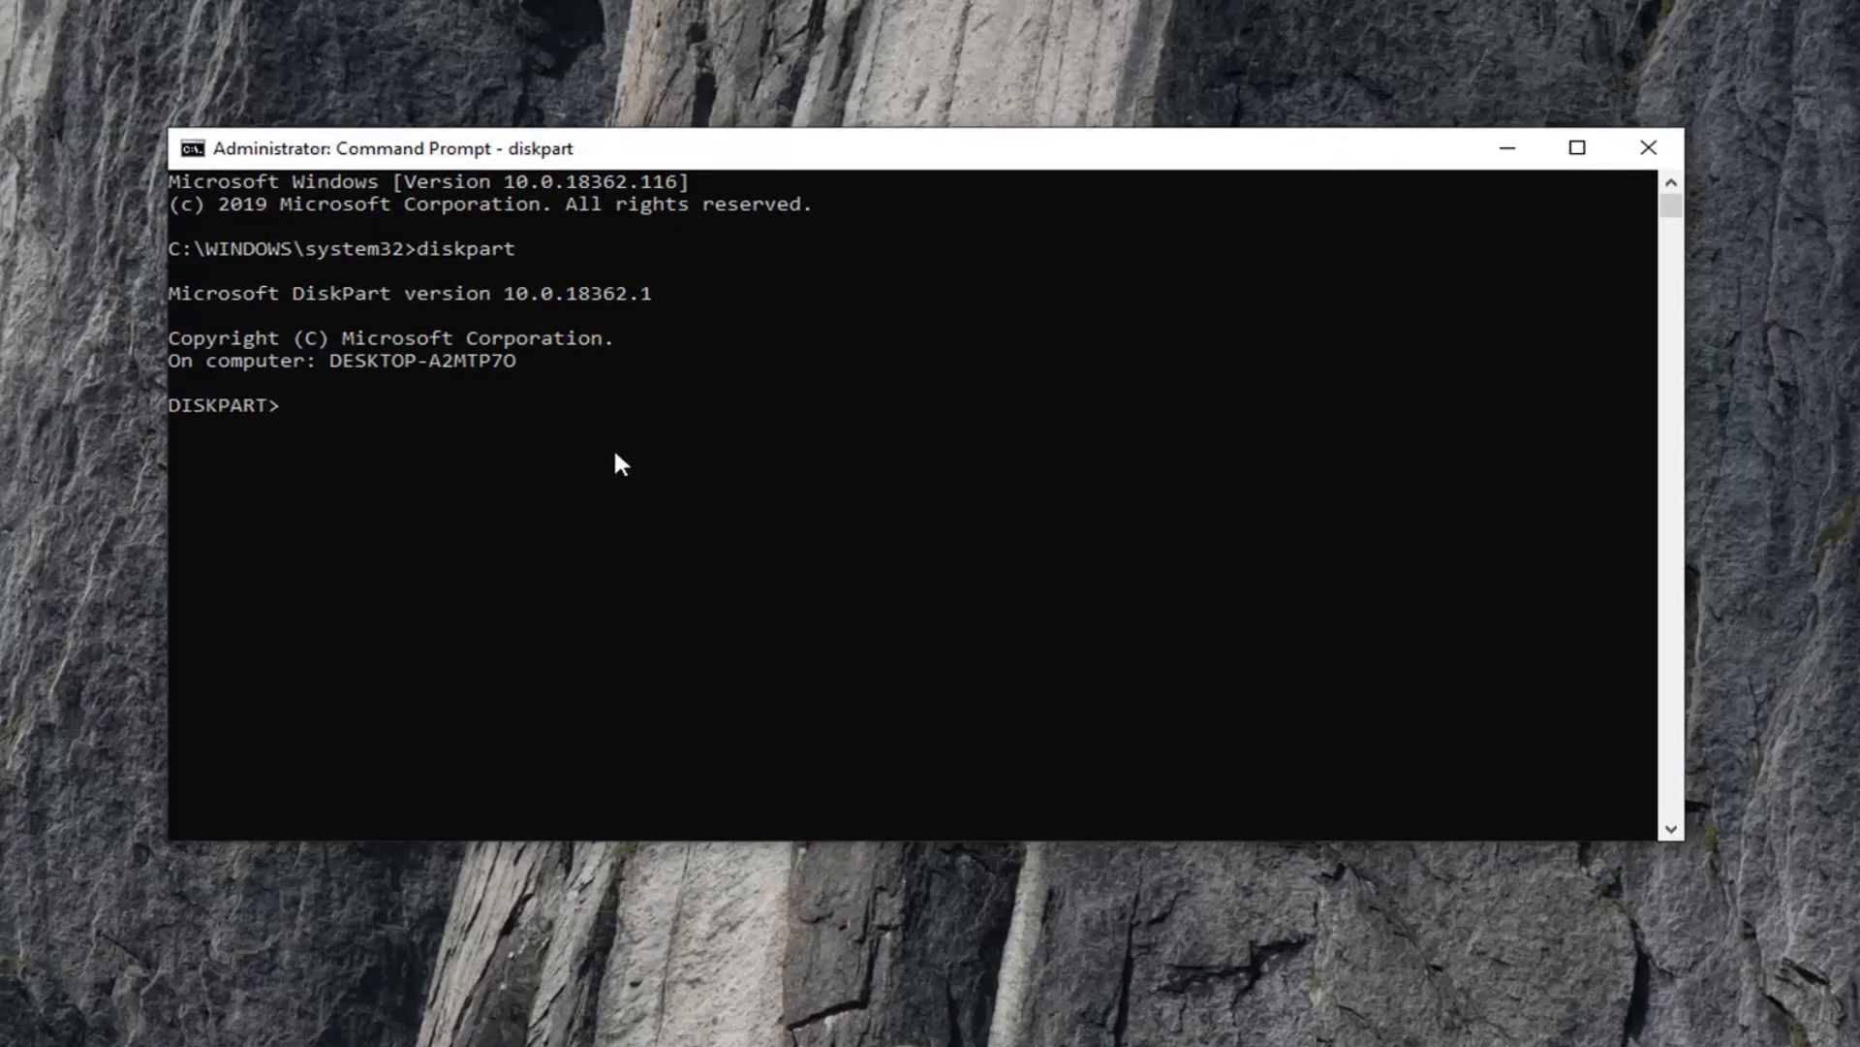
Step: Enter "list disk" at the DISKPART prompt, ready to run
{"action": "type", "text": "list disk"}
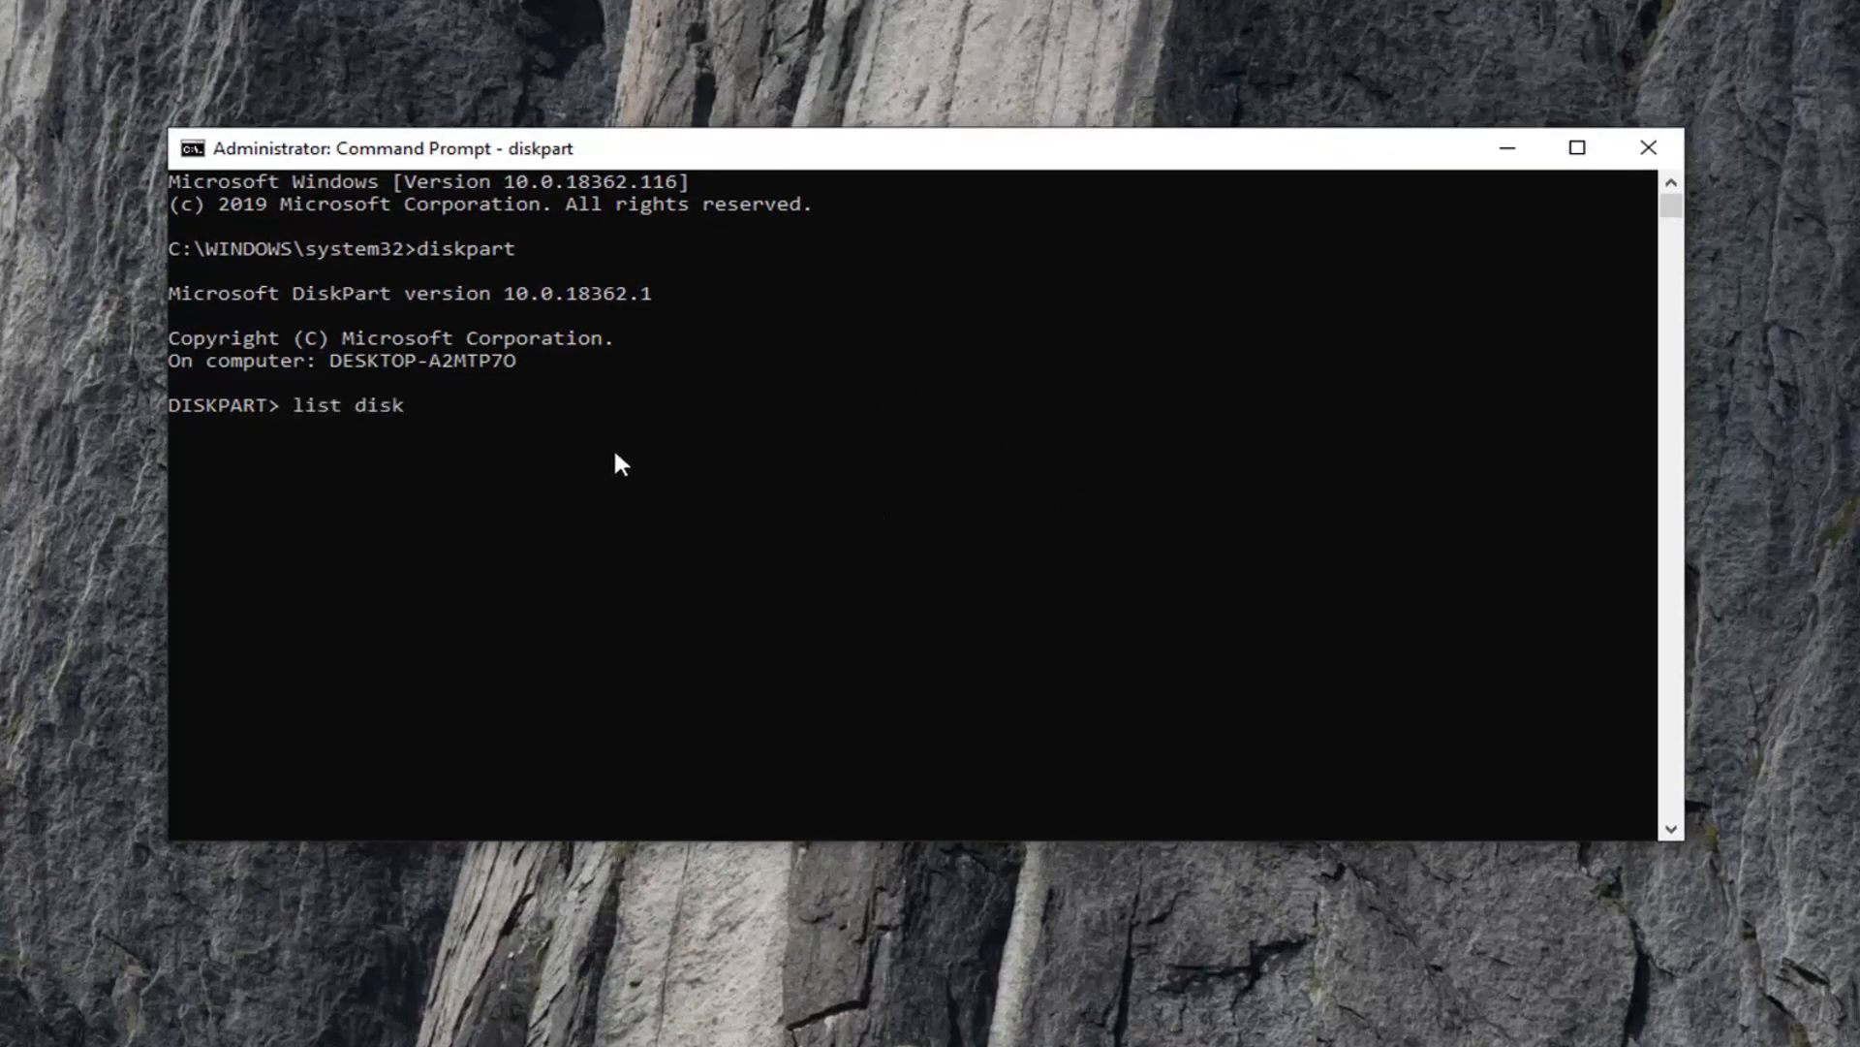
Step: Run list disk, showing Disk 0 online at 30 GB with 0 B free
{"action": "key", "text": "Return"}
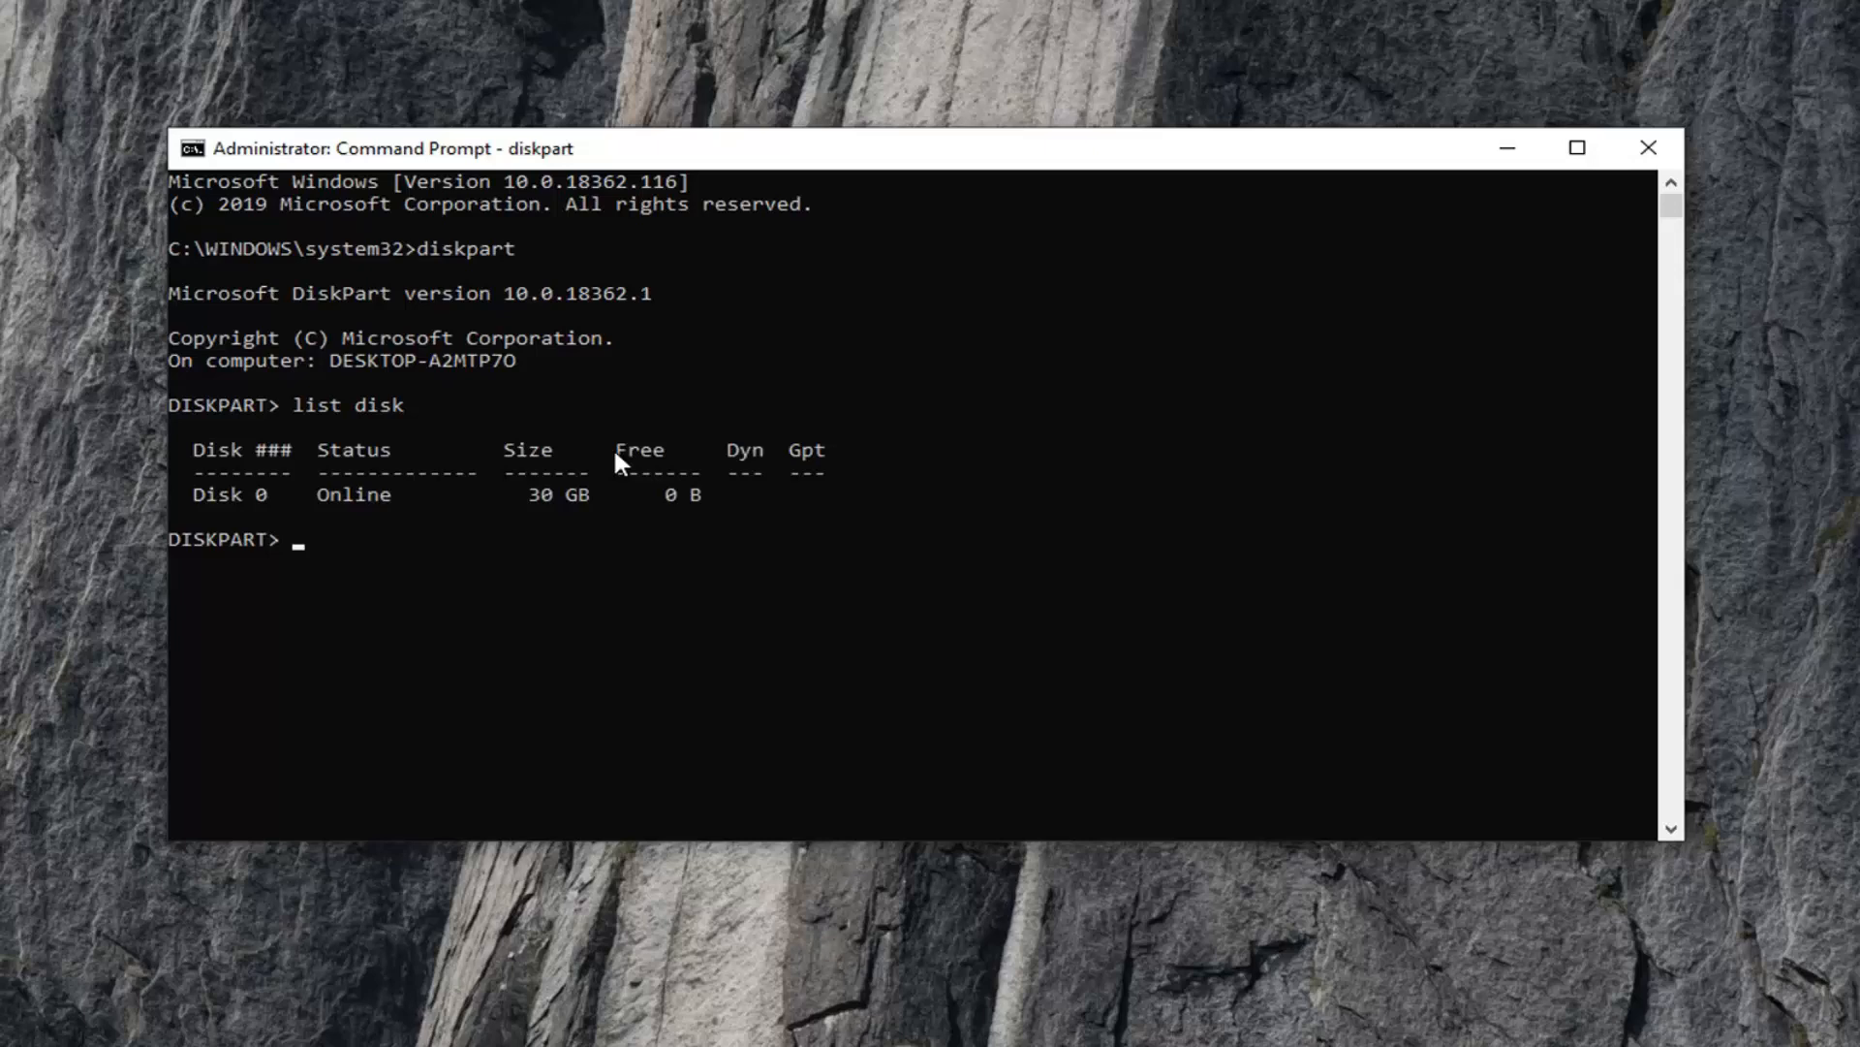
{"action": "mouse_move", "coordinate": [676, 657]}
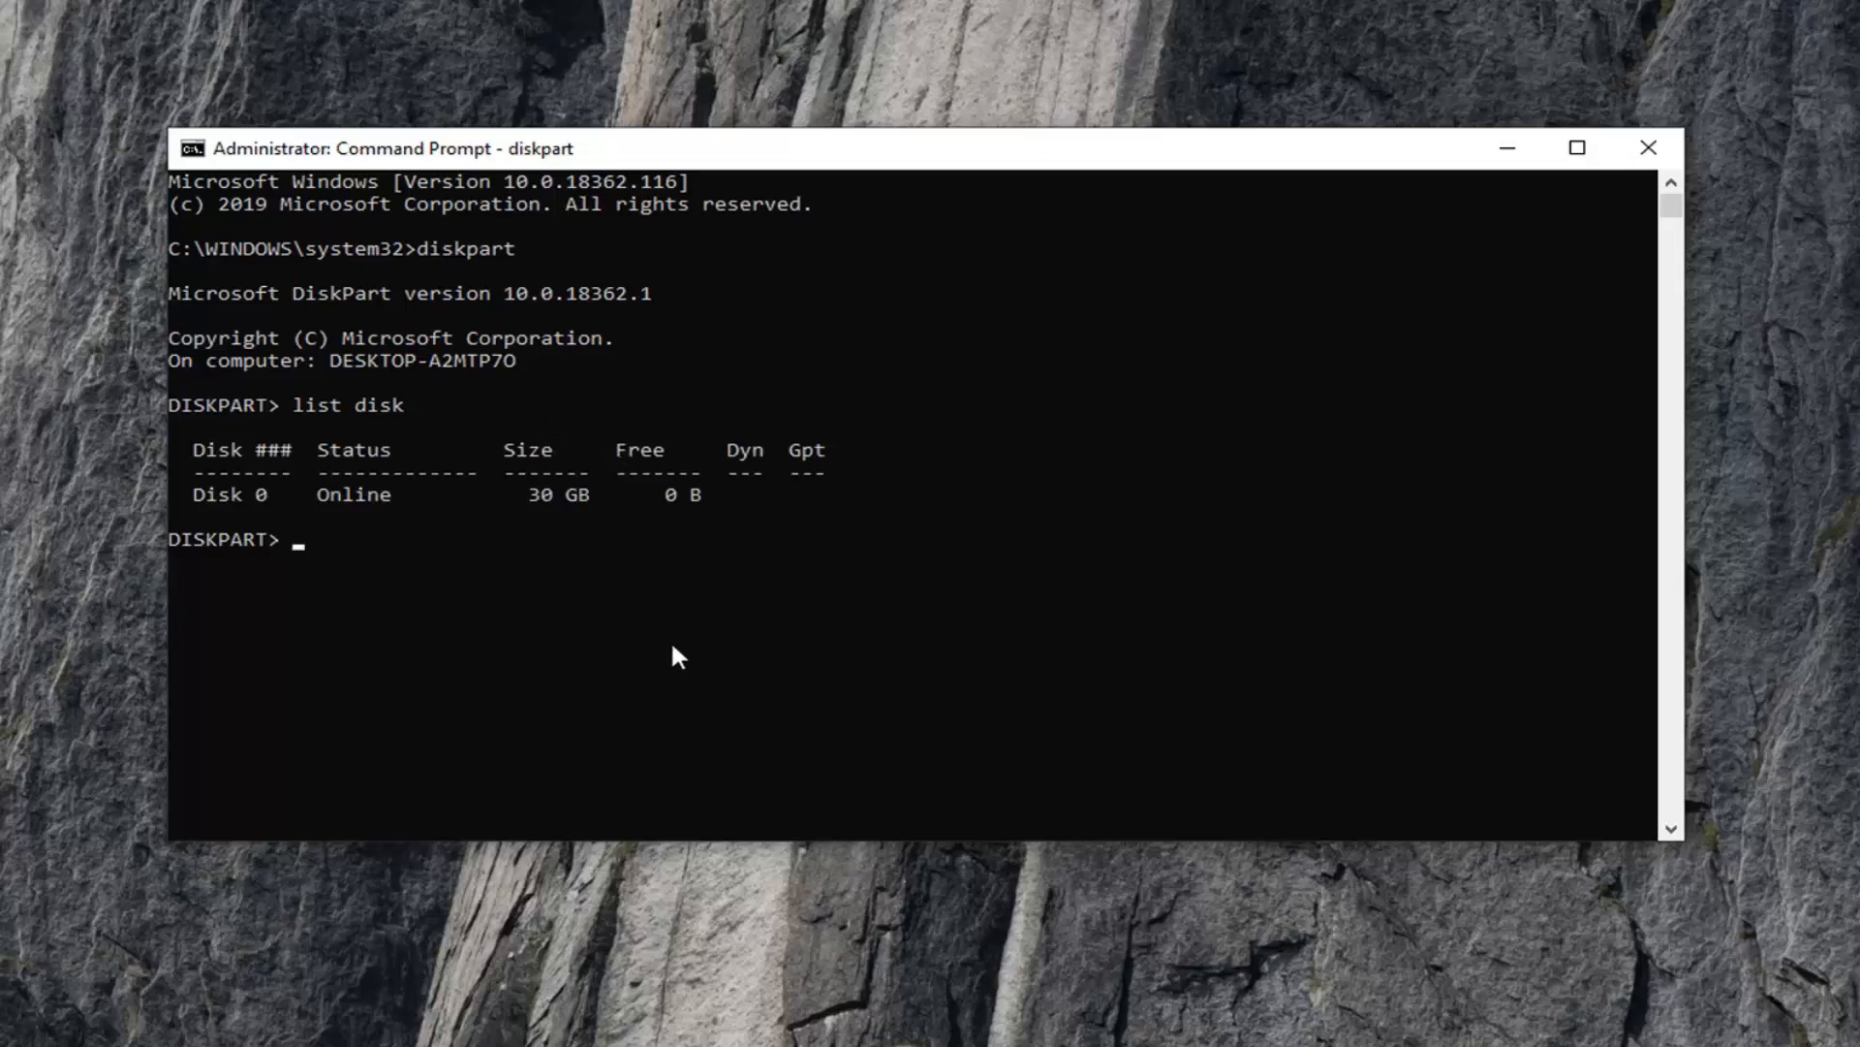
{"action": "mouse_move", "coordinate": [307, 527]}
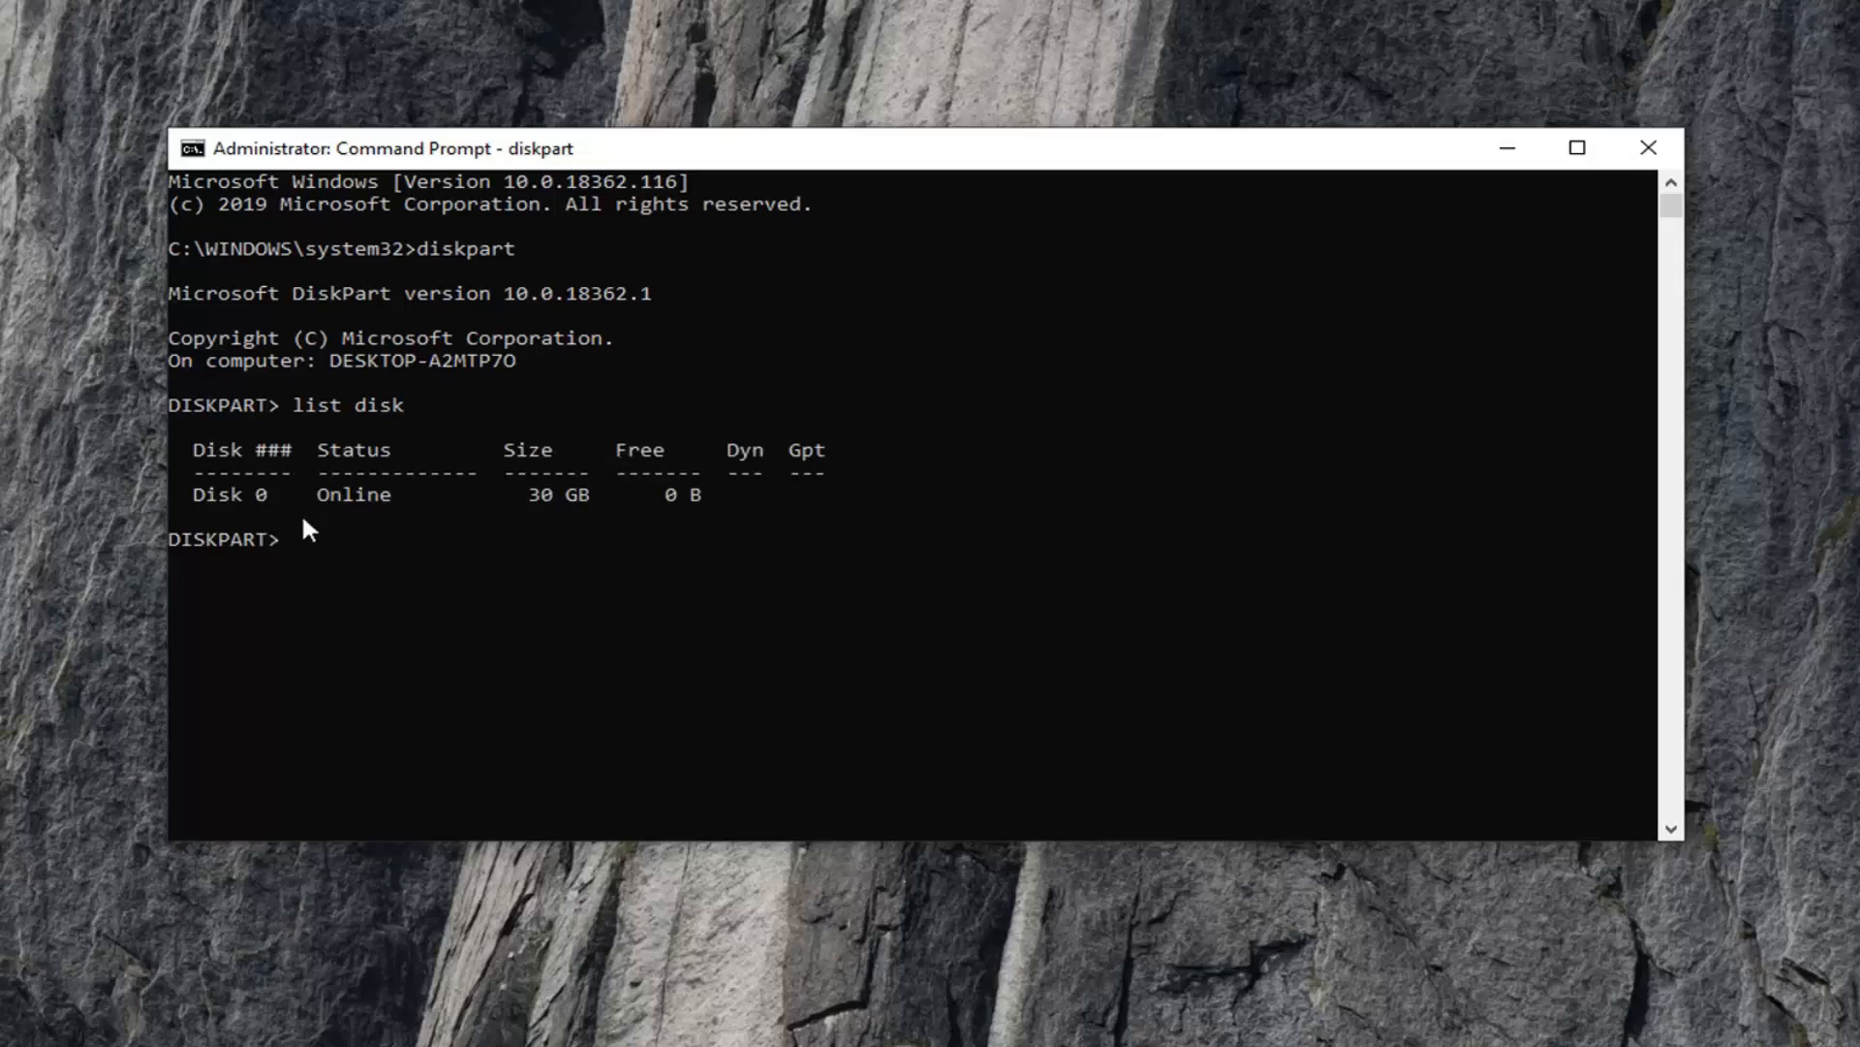
{"action": "mouse_move", "coordinate": [638, 484]}
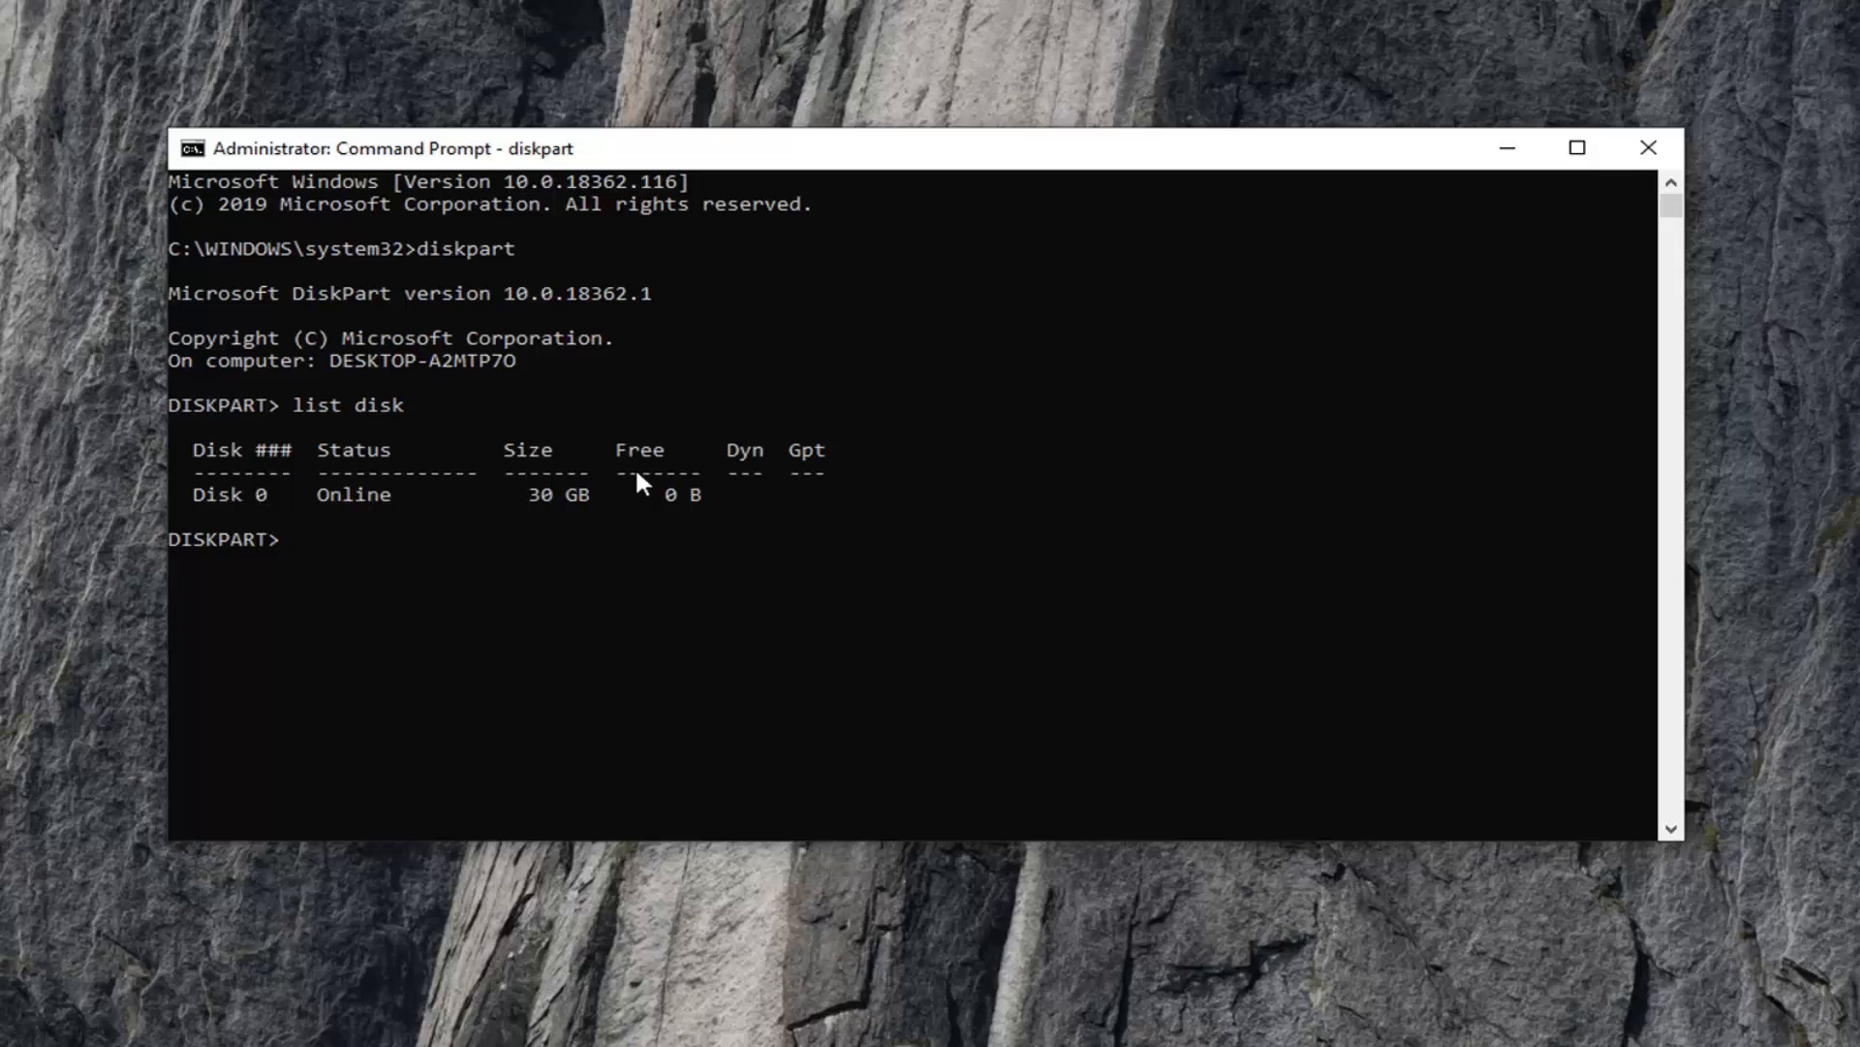
{"action": "mouse_move", "coordinate": [692, 525]}
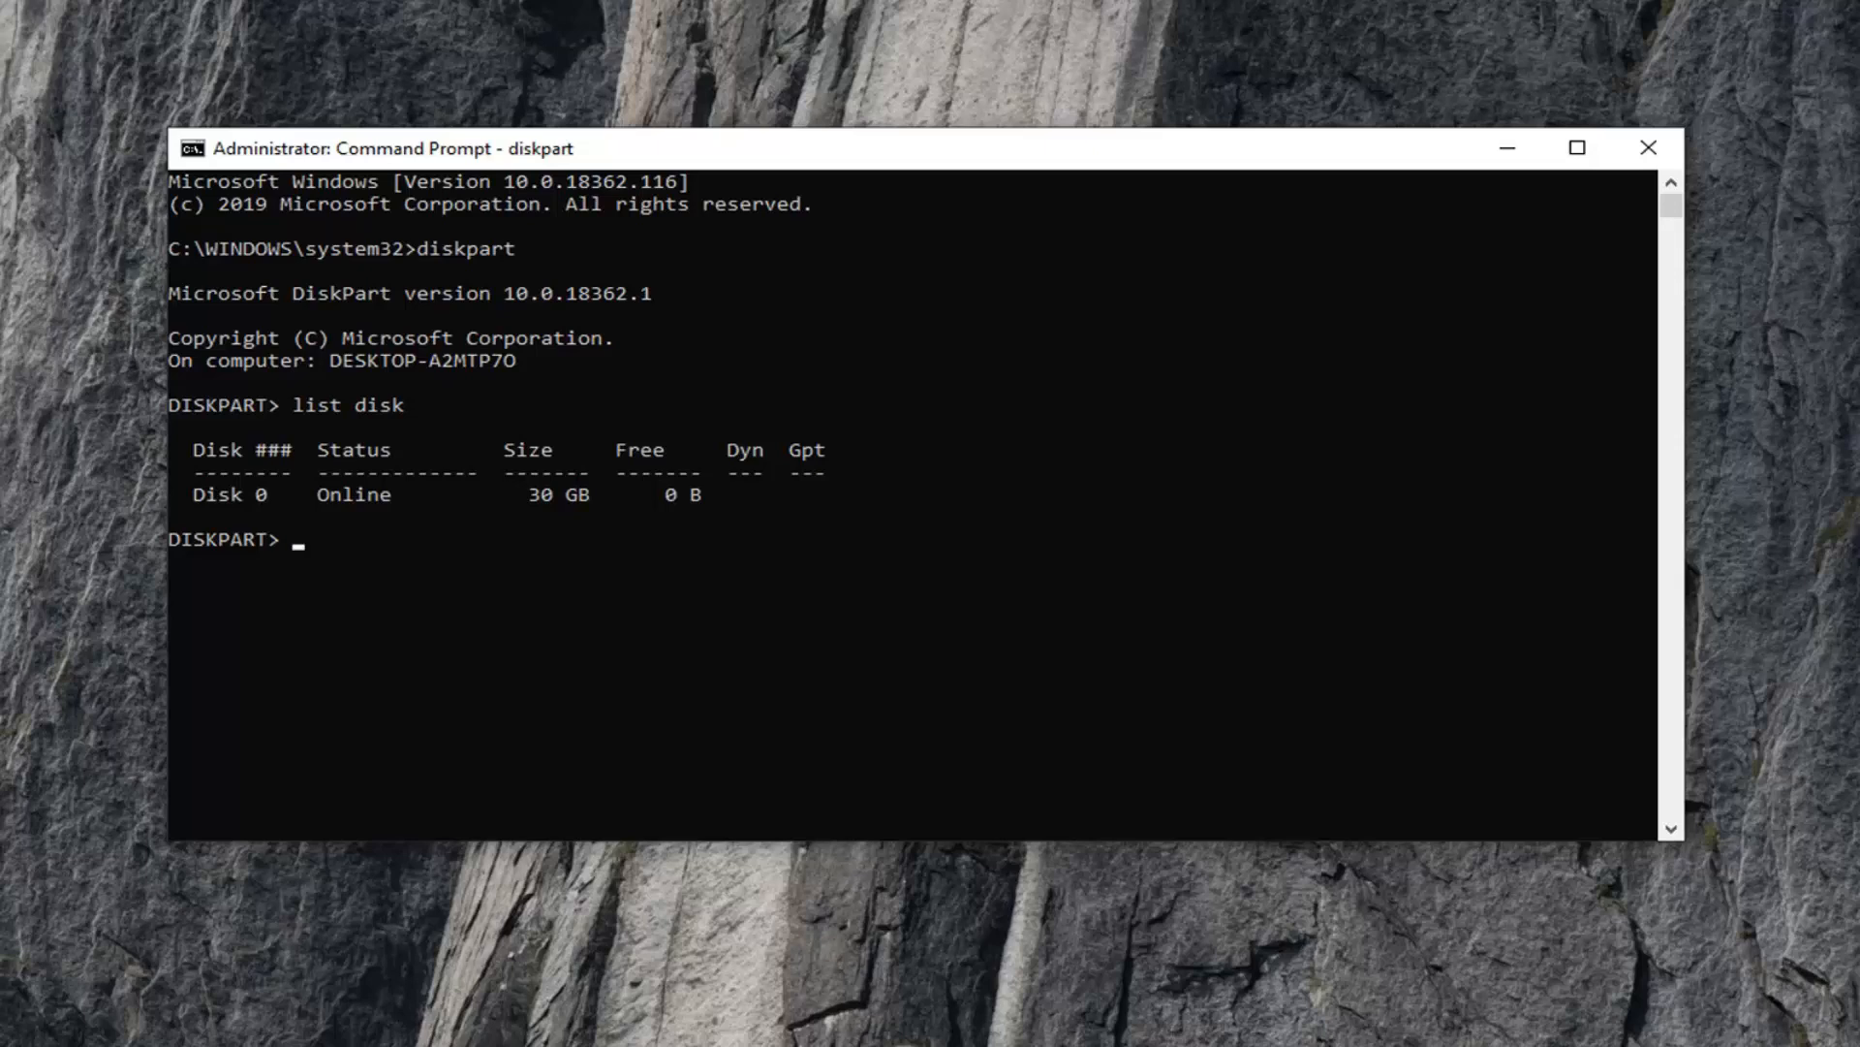
{"action": "mouse_move", "coordinate": [1653, 139]}
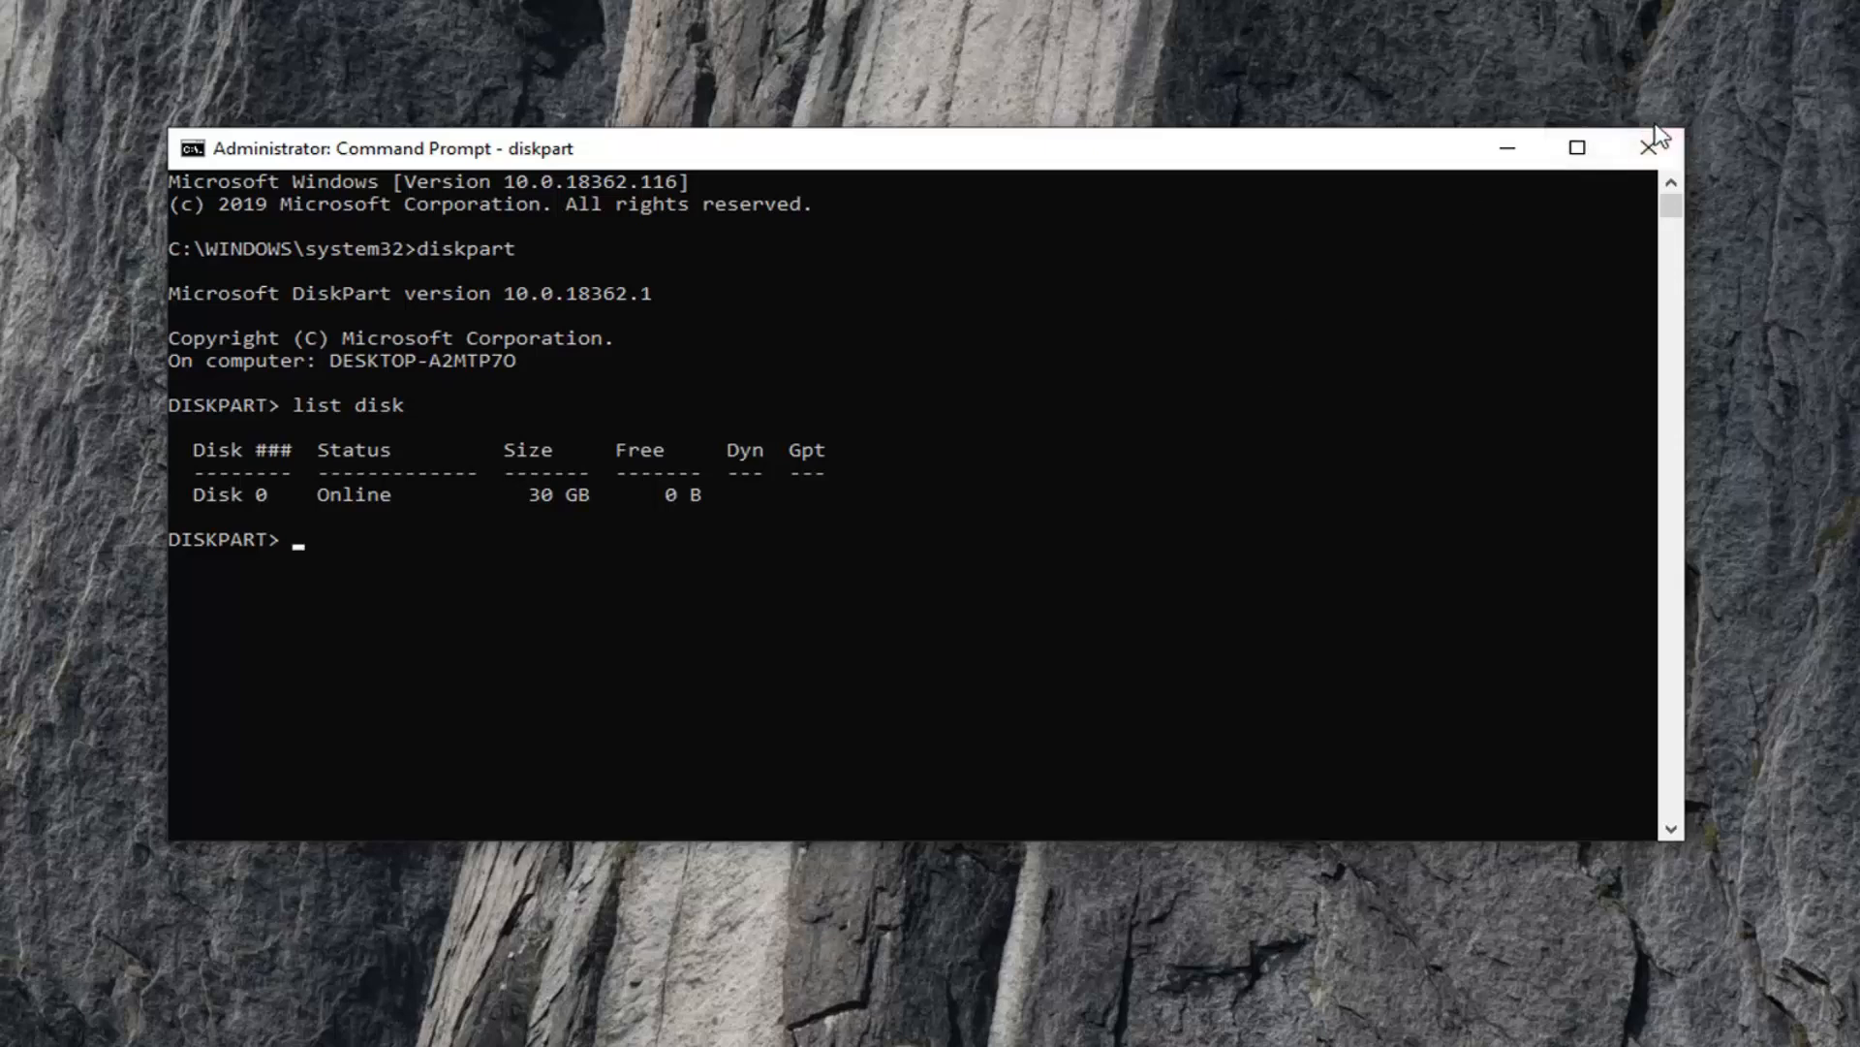
Step: Close the administrator Command Prompt window, leaving the desktop
{"action": "left_click", "coordinate": [1651, 147]}
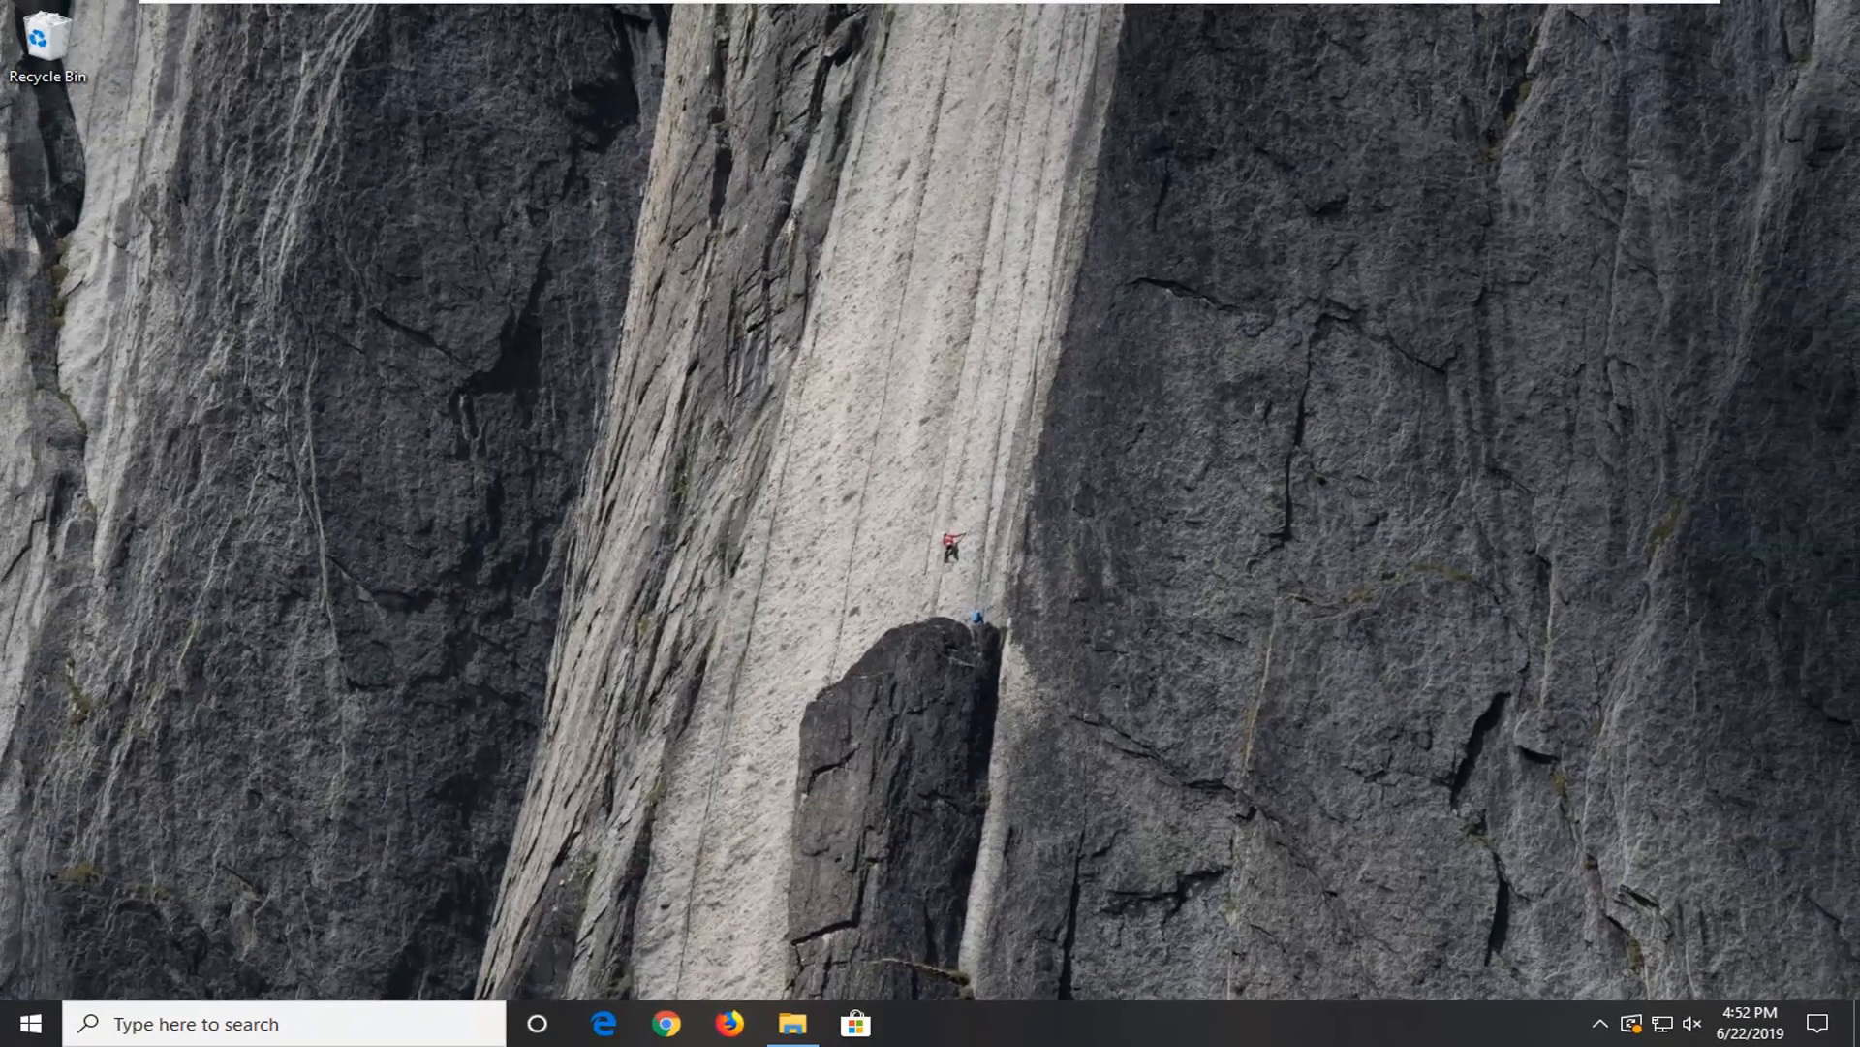